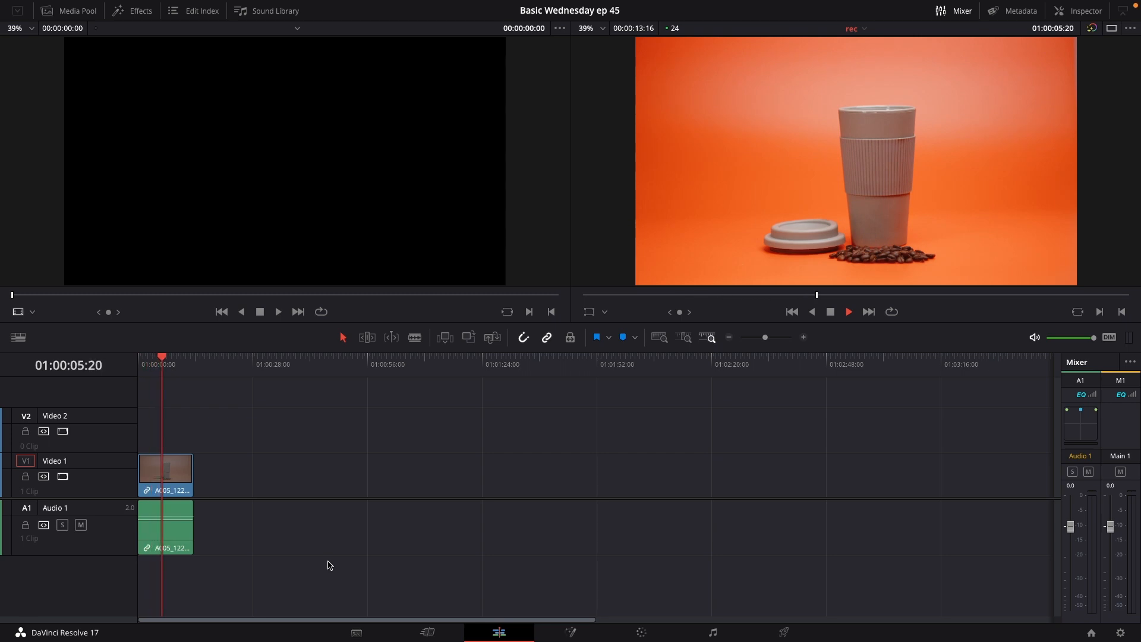
Scrub the coffee cup clip on the timeline before moving to the Fusion page
{"action": "left_click", "coordinate": [847, 312]}
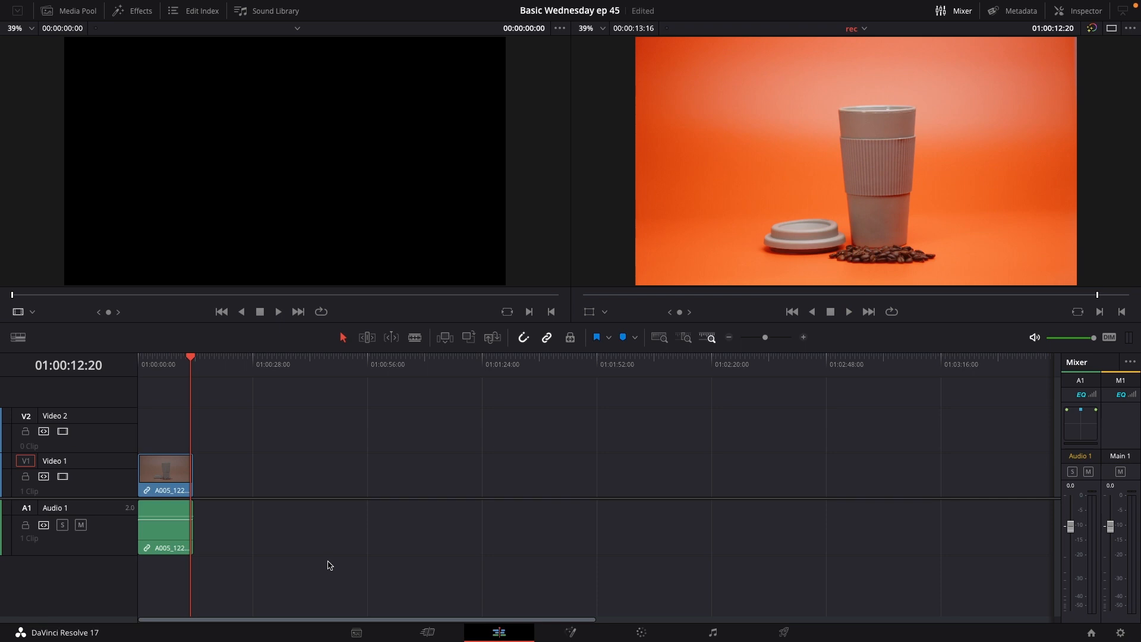
{"action": "mouse_move", "coordinate": [203, 428]}
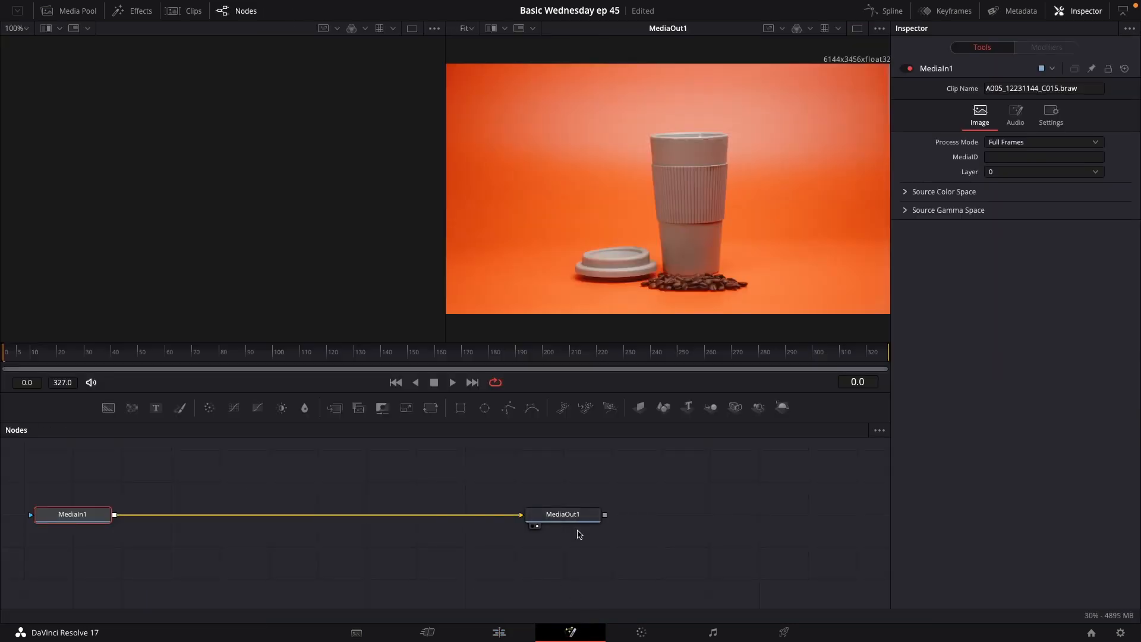
Hide the Inspector and spread MediaIn1 and MediaOut1 apart to make room for a FastNoise node
{"action": "left_click", "coordinate": [1085, 11]}
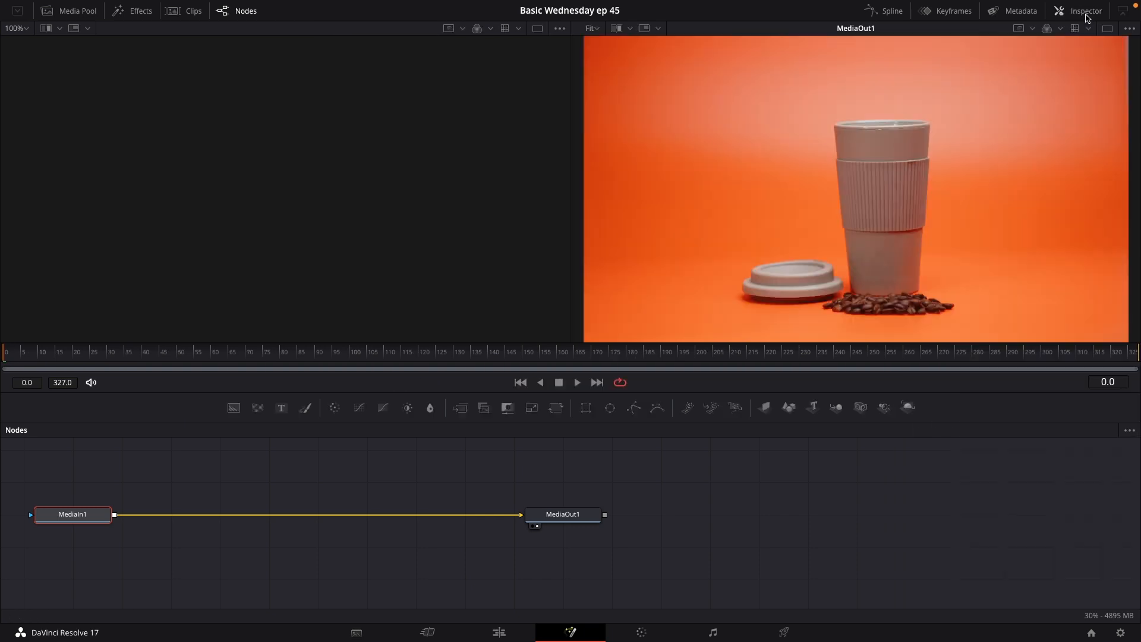
{"action": "left_click_drag", "start_coordinate": [562, 514], "coordinate": [676, 510]}
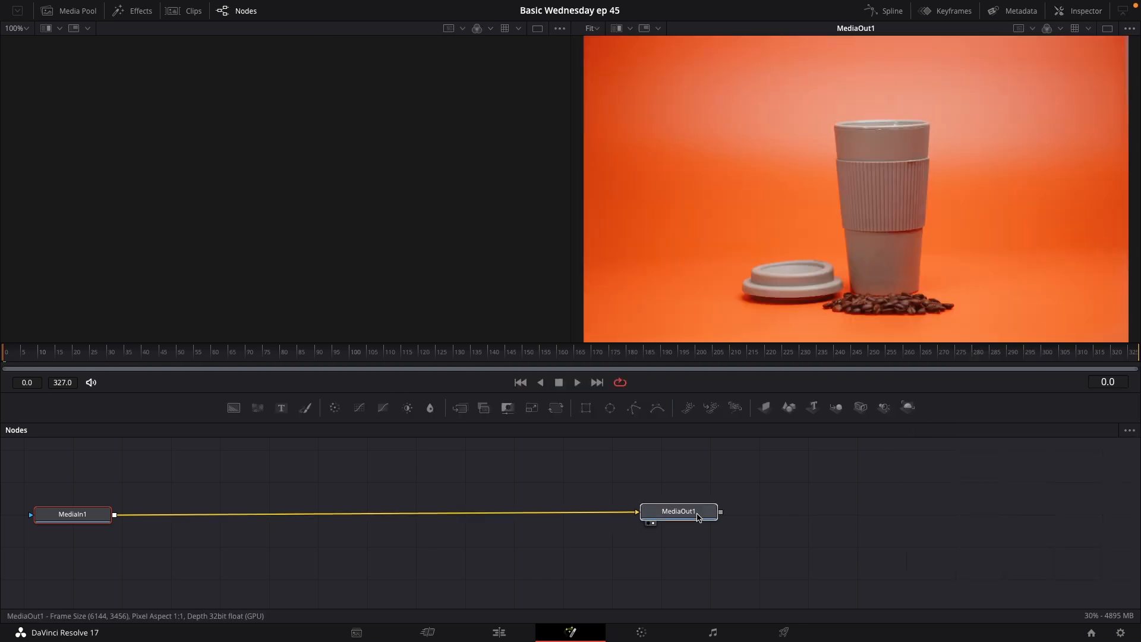
{"action": "left_click_drag", "start_coordinate": [72, 514], "coordinate": [204, 518]}
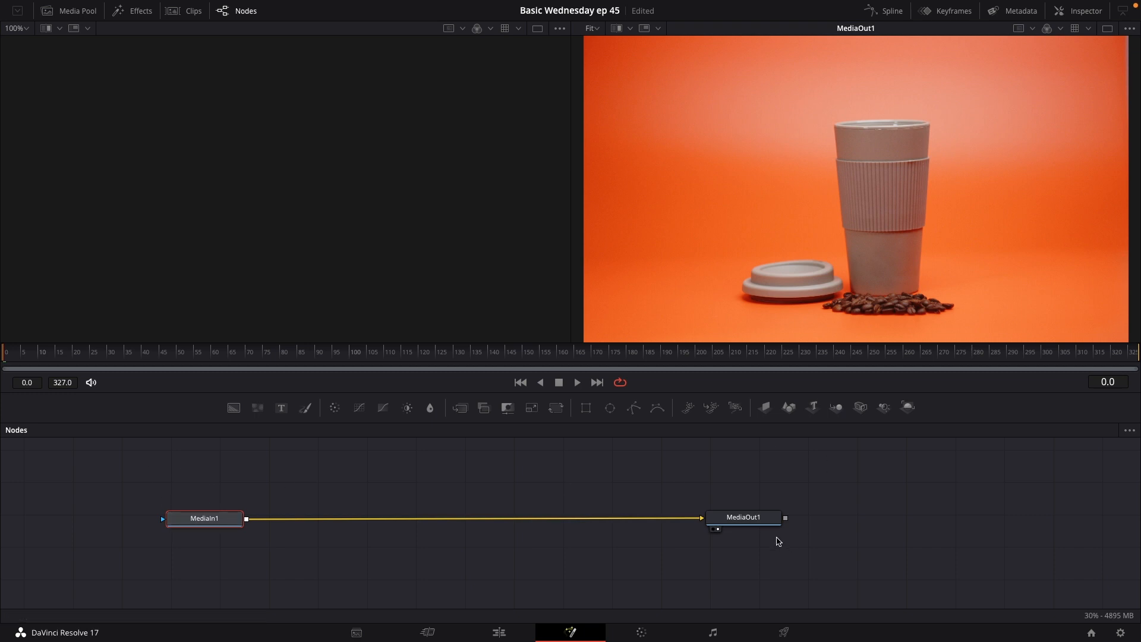
{"action": "mouse_move", "coordinate": [773, 540]}
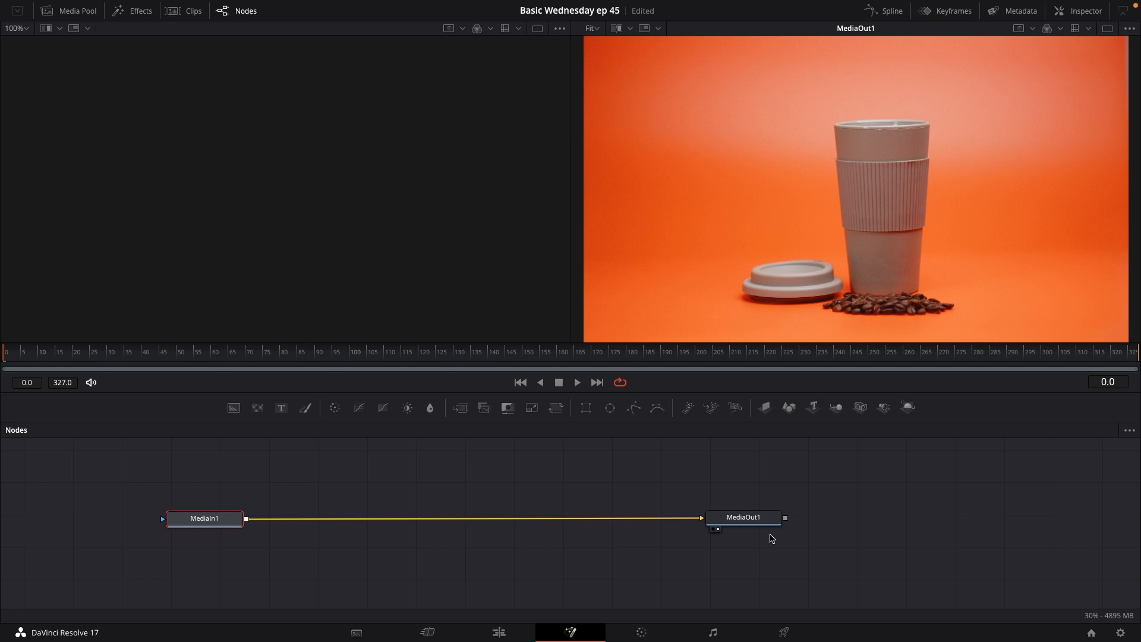
{"action": "mouse_move", "coordinate": [233, 408]}
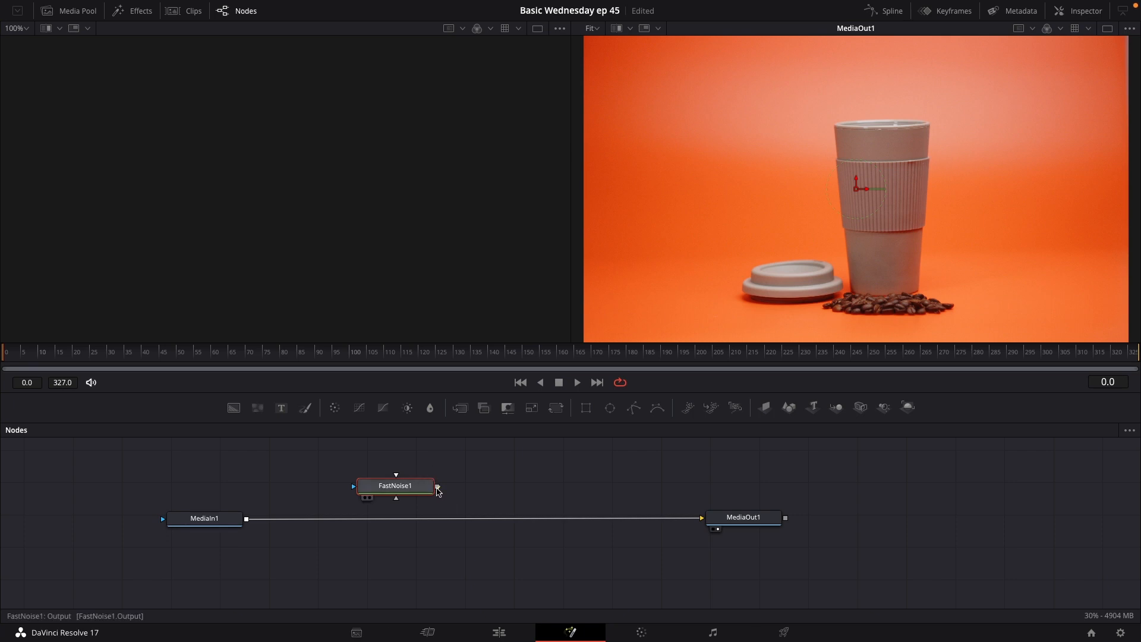
Drop FastNoise1 onto the MediaIn1–MediaOut1 link to create Merge1 layering noise over the cup
{"action": "left_click_drag", "start_coordinate": [436, 486], "coordinate": [294, 517]}
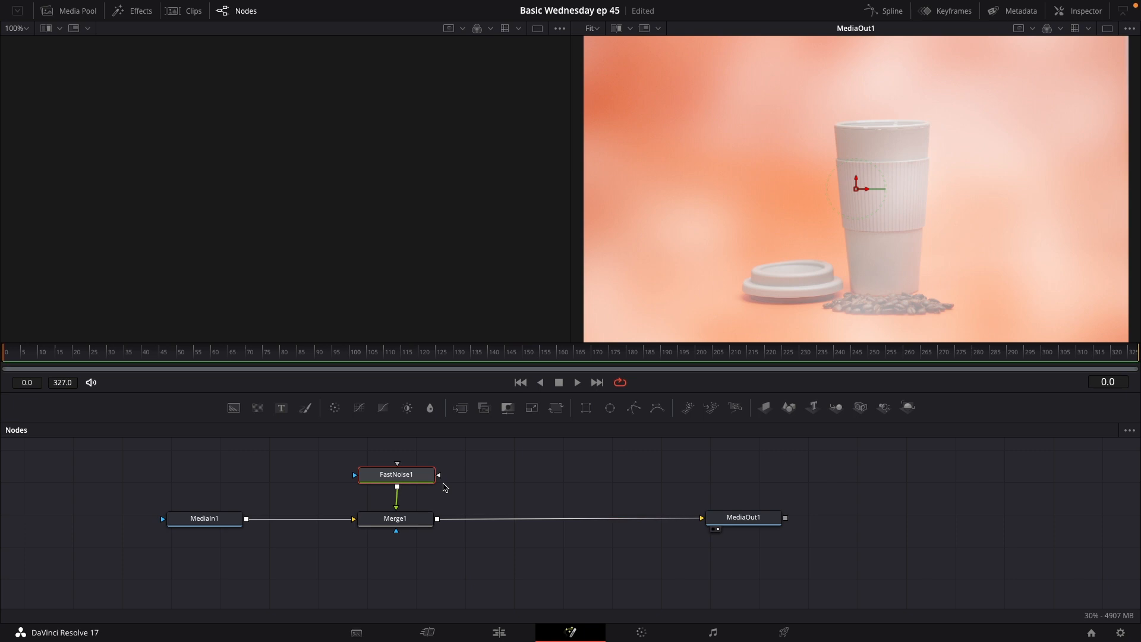
{"action": "mouse_move", "coordinate": [395, 518]}
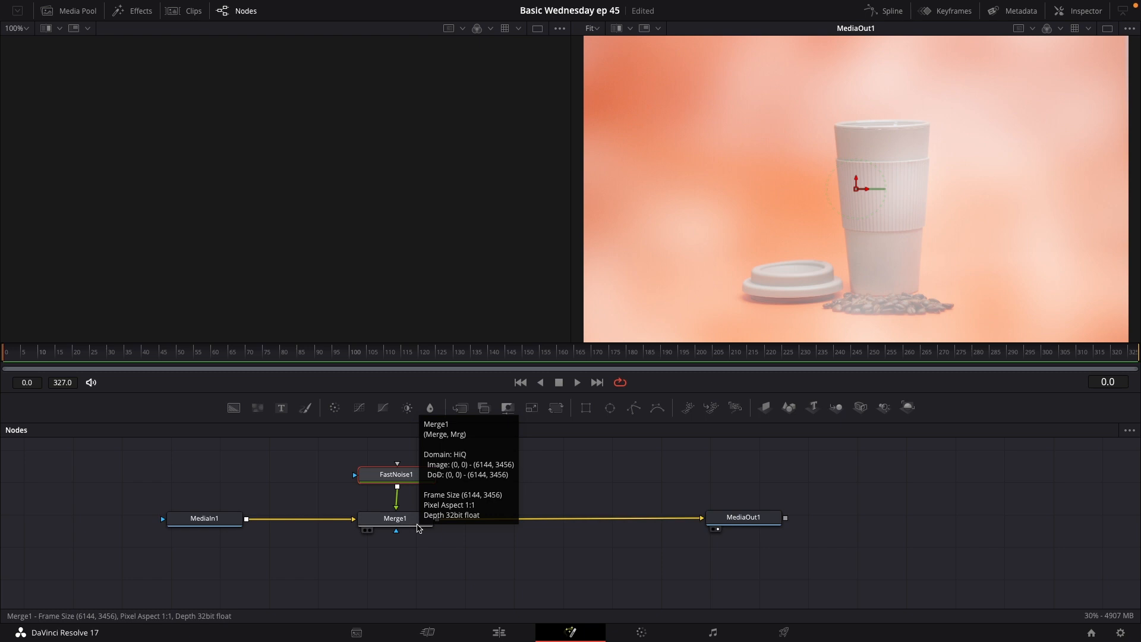
{"action": "mouse_move", "coordinate": [355, 474]}
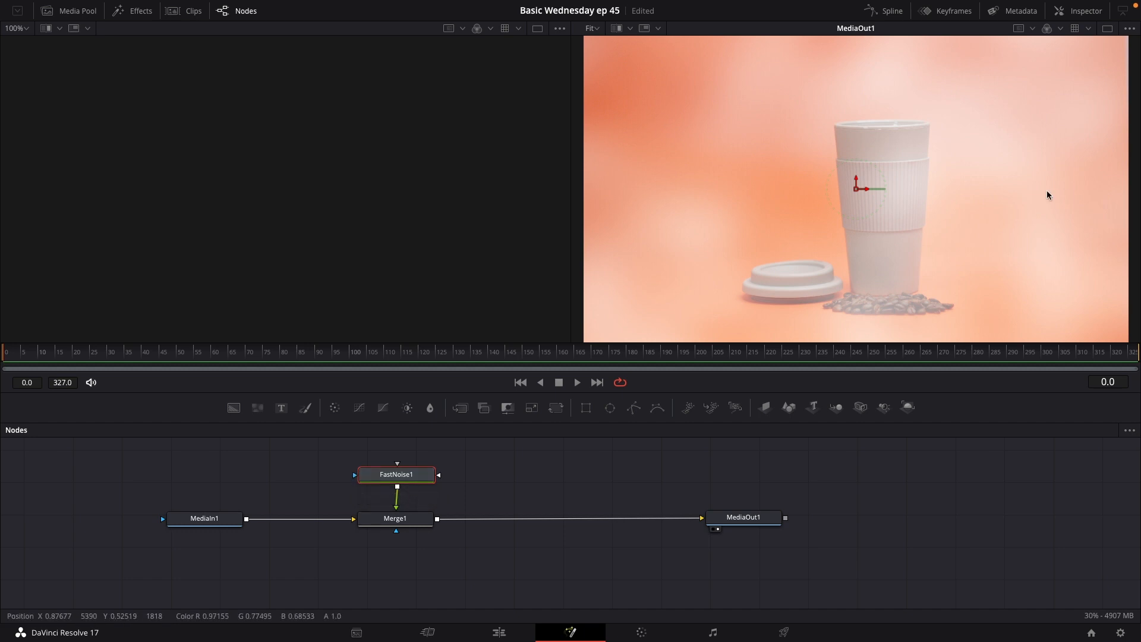
{"action": "mouse_move", "coordinate": [1026, 46]}
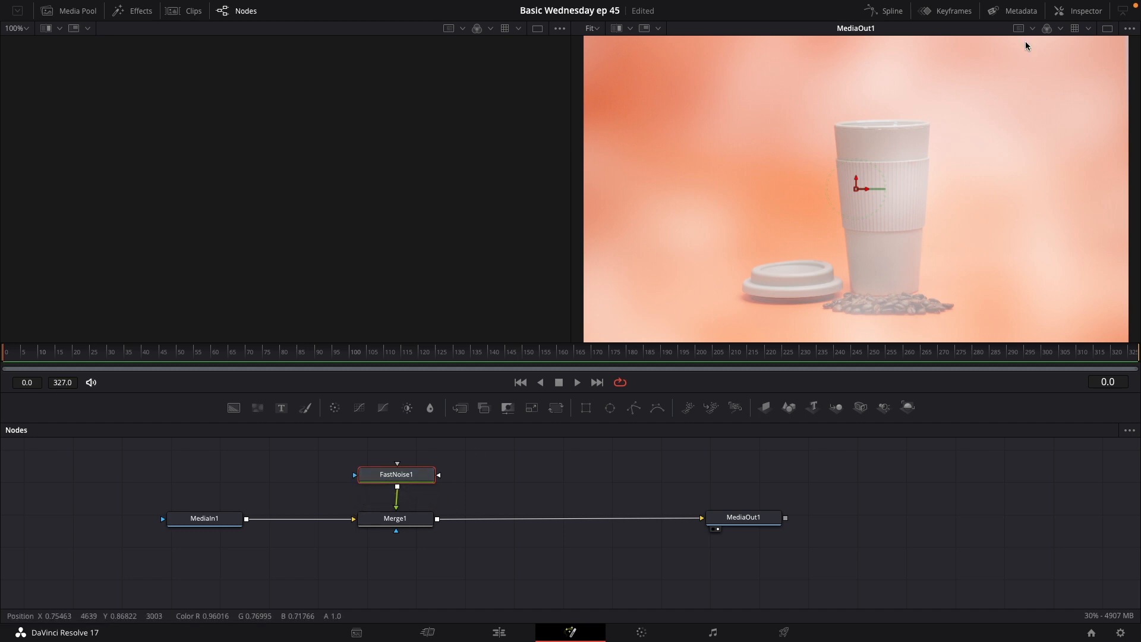
Raise FastNoise1 Detail to 6.77 in the Inspector for finer clouds
{"action": "left_click", "coordinate": [1084, 11]}
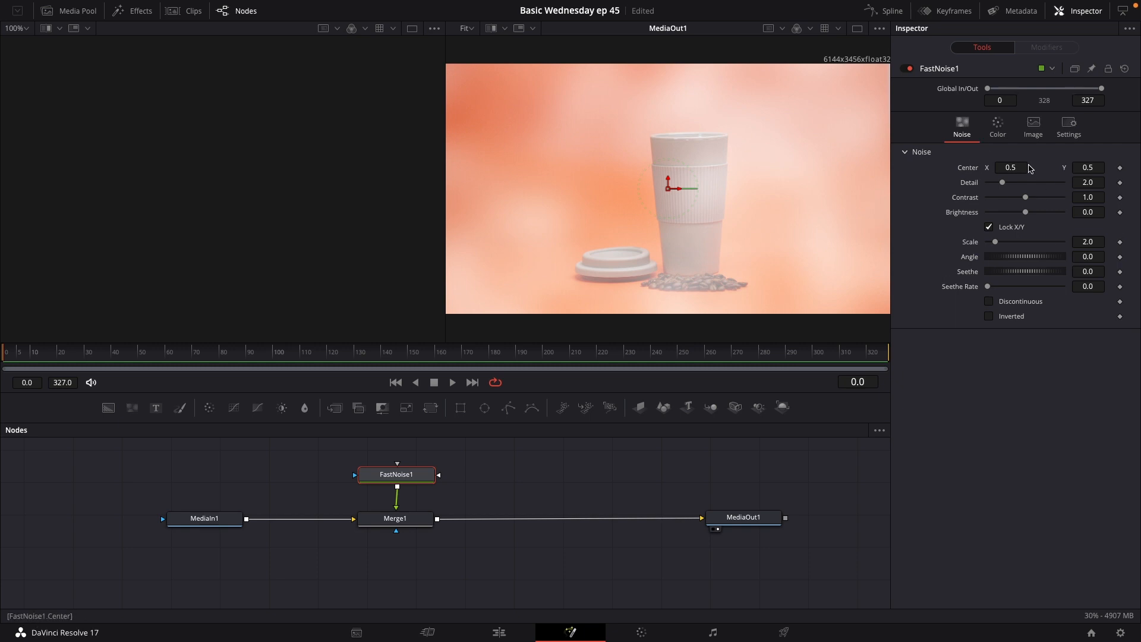
{"action": "mouse_move", "coordinate": [988, 191]}
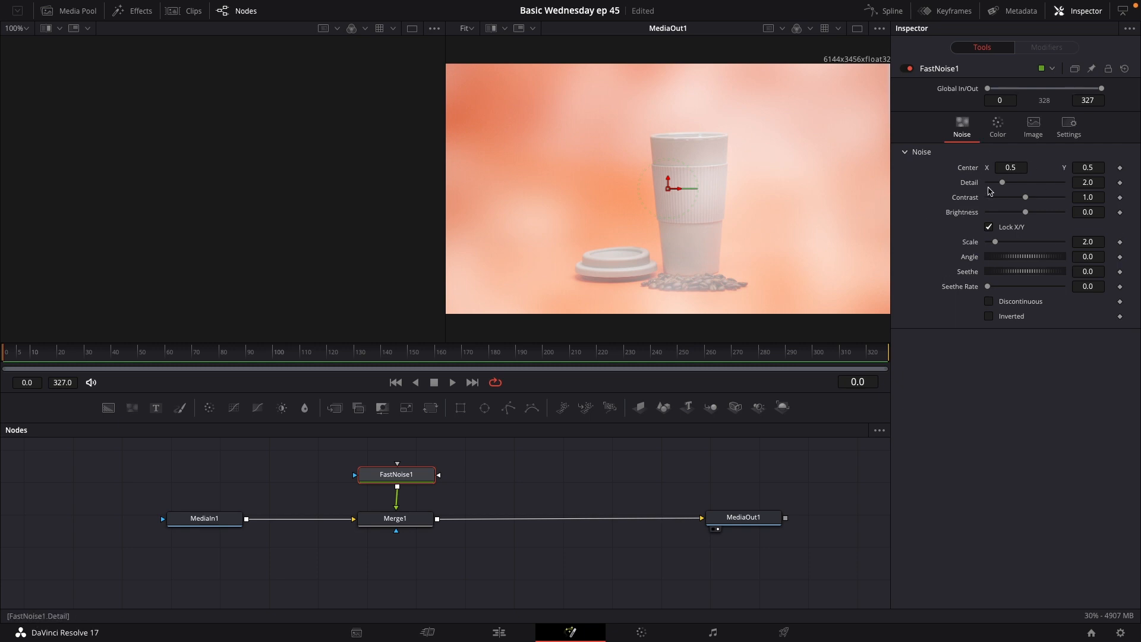
{"action": "left_click_drag", "start_coordinate": [1002, 182], "coordinate": [1008, 182]}
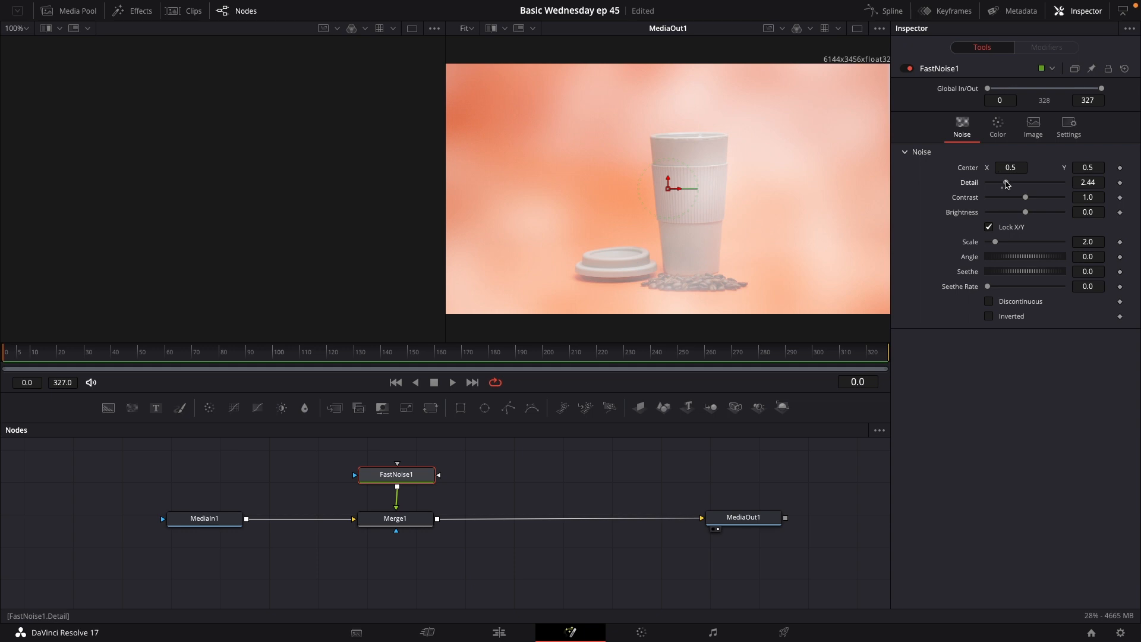
{"action": "left_click_drag", "start_coordinate": [1007, 183], "coordinate": [1036, 183]}
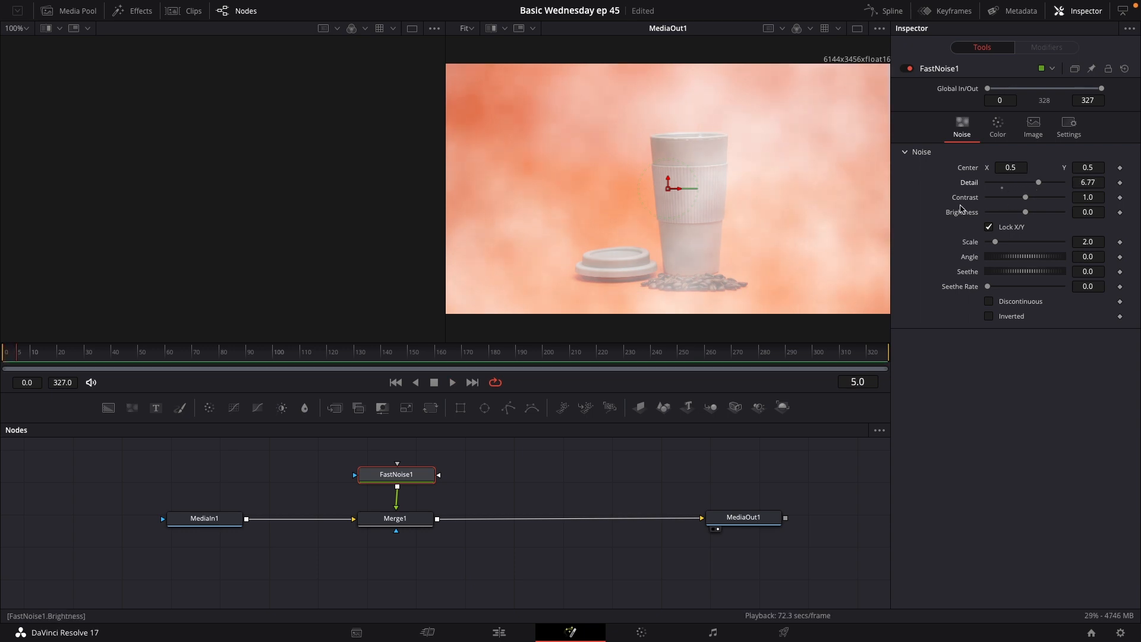
Experiment with FastNoise1 Contrast and settle it at 1.32 for punchier clouds
{"action": "left_click_drag", "start_coordinate": [1026, 197], "coordinate": [1019, 197]}
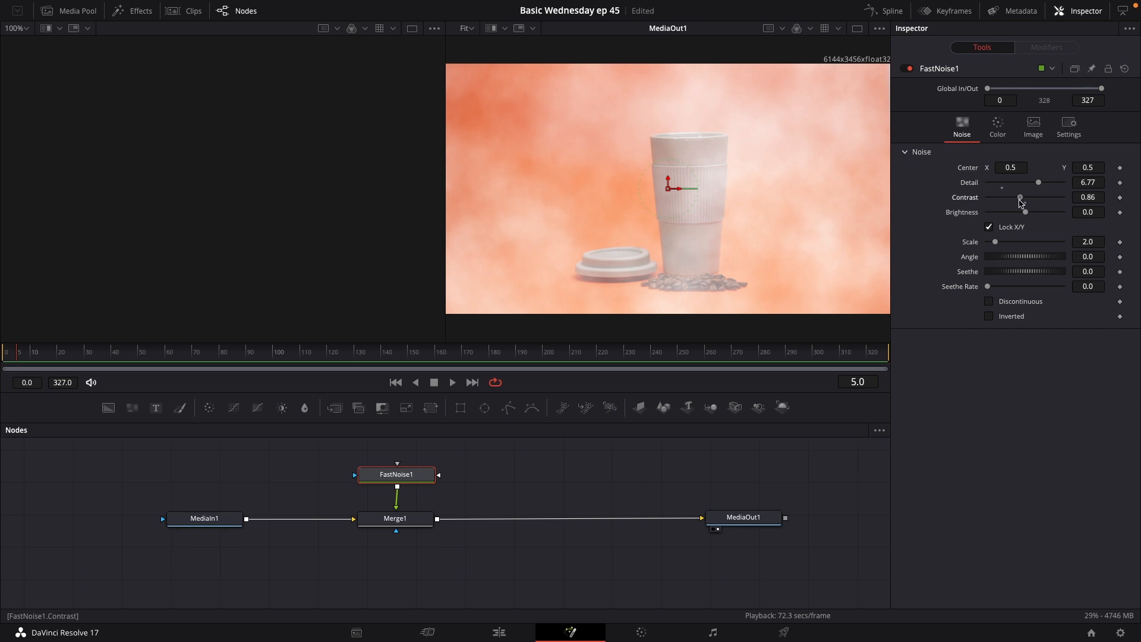
{"action": "left_click_drag", "start_coordinate": [1020, 198], "coordinate": [1015, 197]}
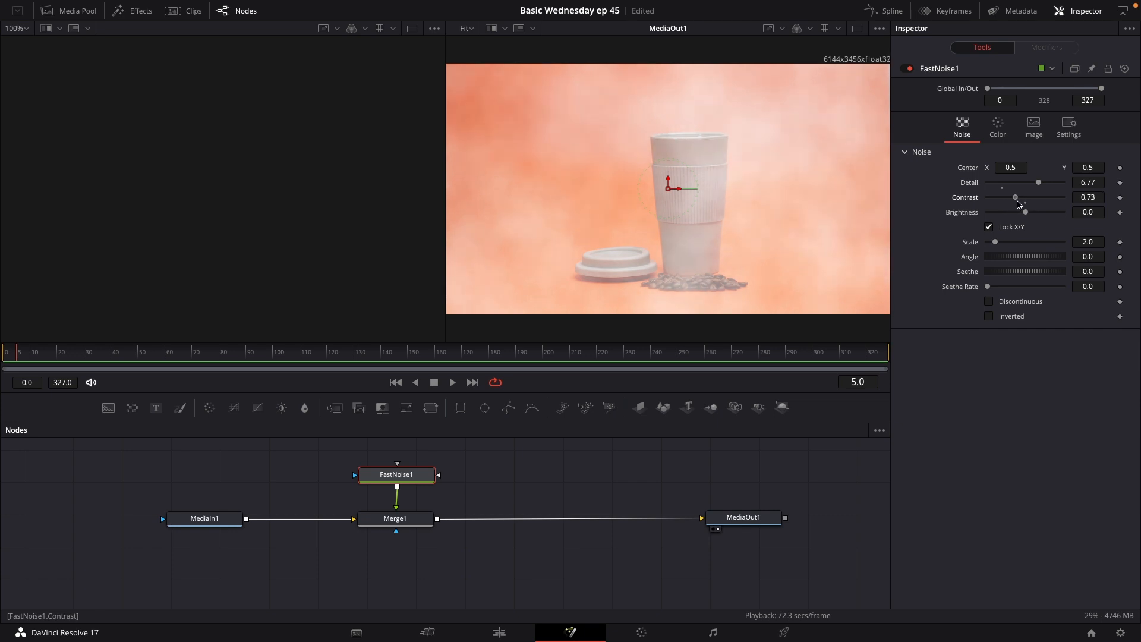
{"action": "left_click_drag", "start_coordinate": [1015, 197], "coordinate": [1029, 197]}
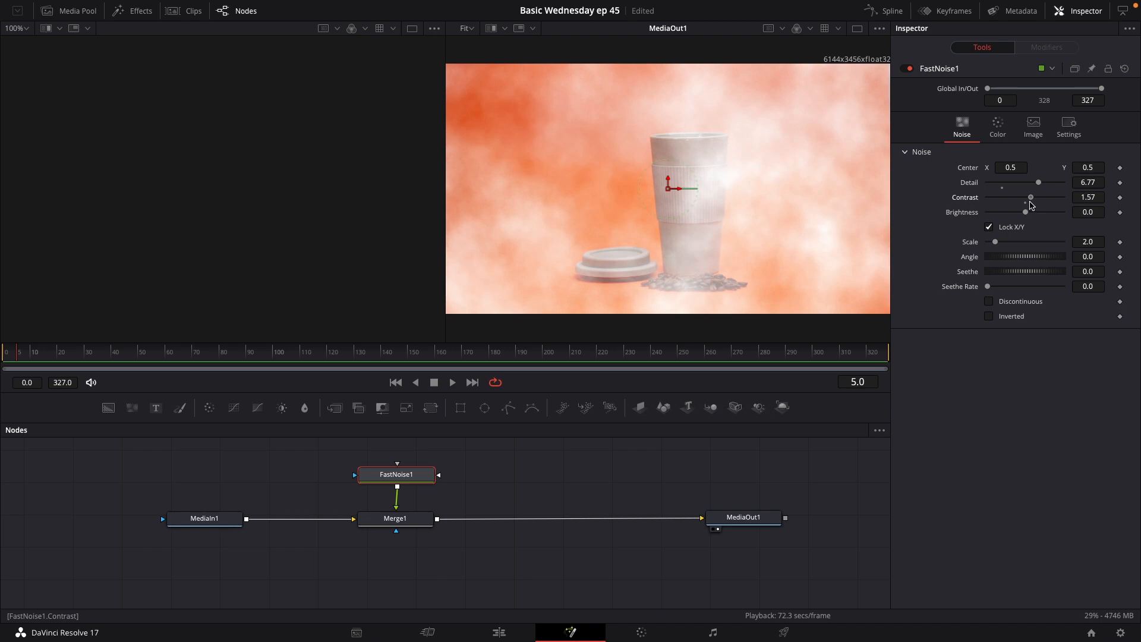
{"action": "left_click_drag", "start_coordinate": [1029, 197], "coordinate": [1022, 197]}
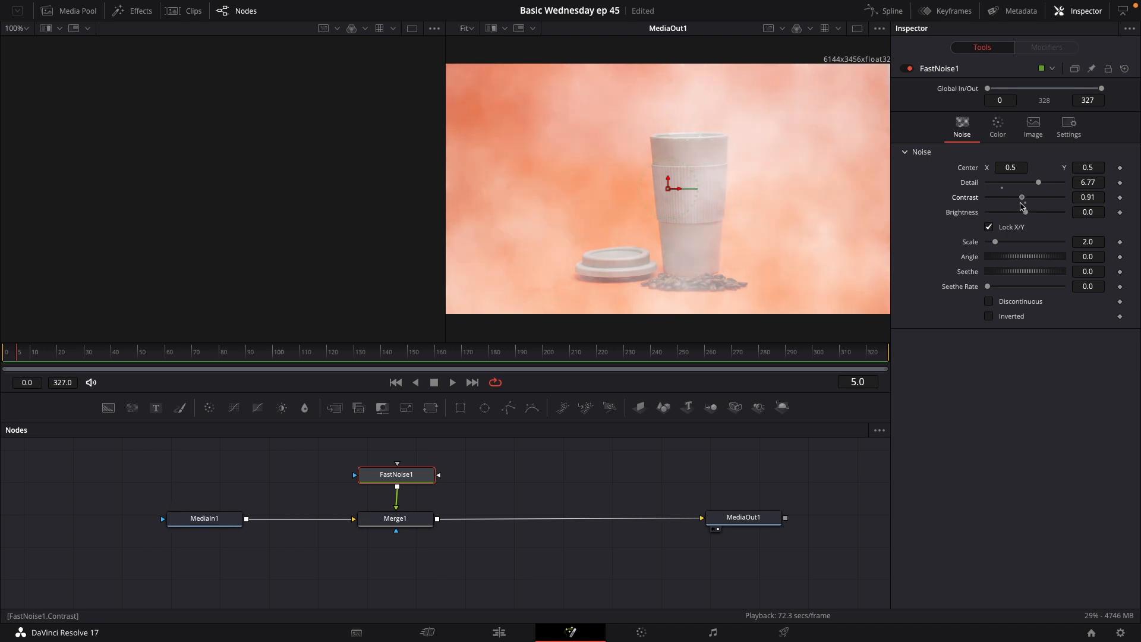
{"action": "left_click_drag", "start_coordinate": [1021, 198], "coordinate": [1000, 198]}
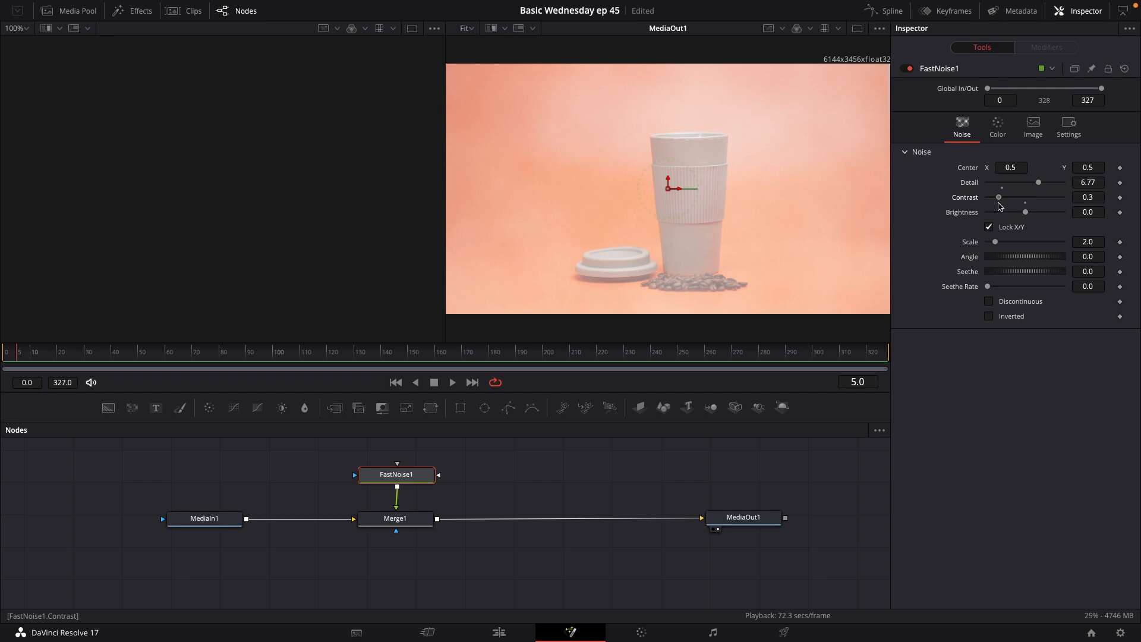
{"action": "left_click_drag", "start_coordinate": [999, 197], "coordinate": [1054, 197]}
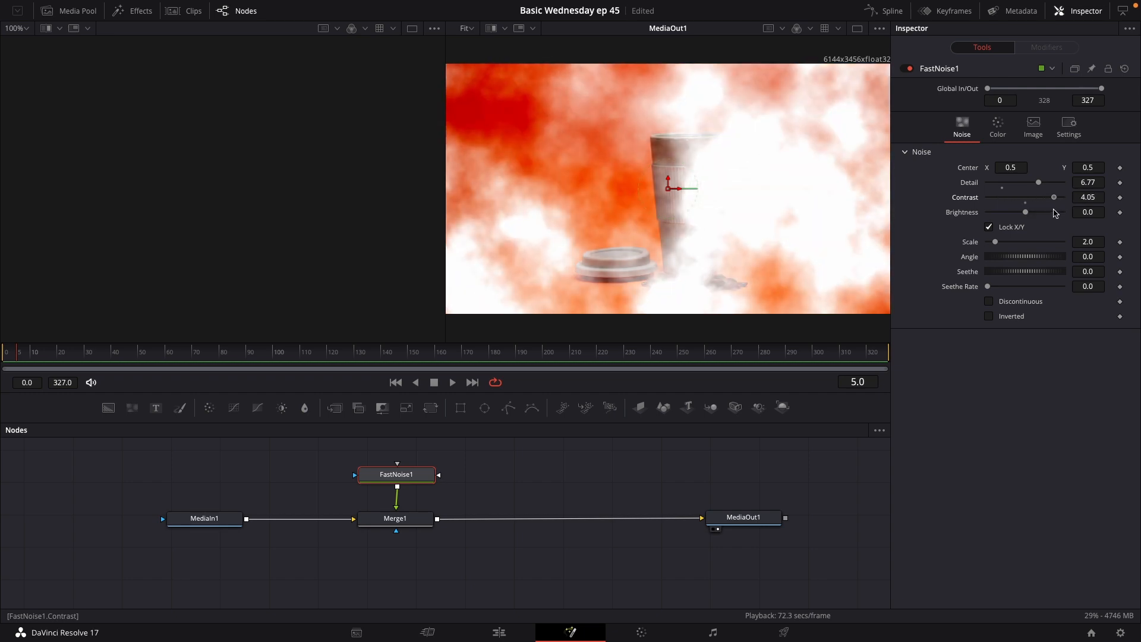
{"action": "left_click_drag", "start_coordinate": [1052, 198], "coordinate": [1028, 197]}
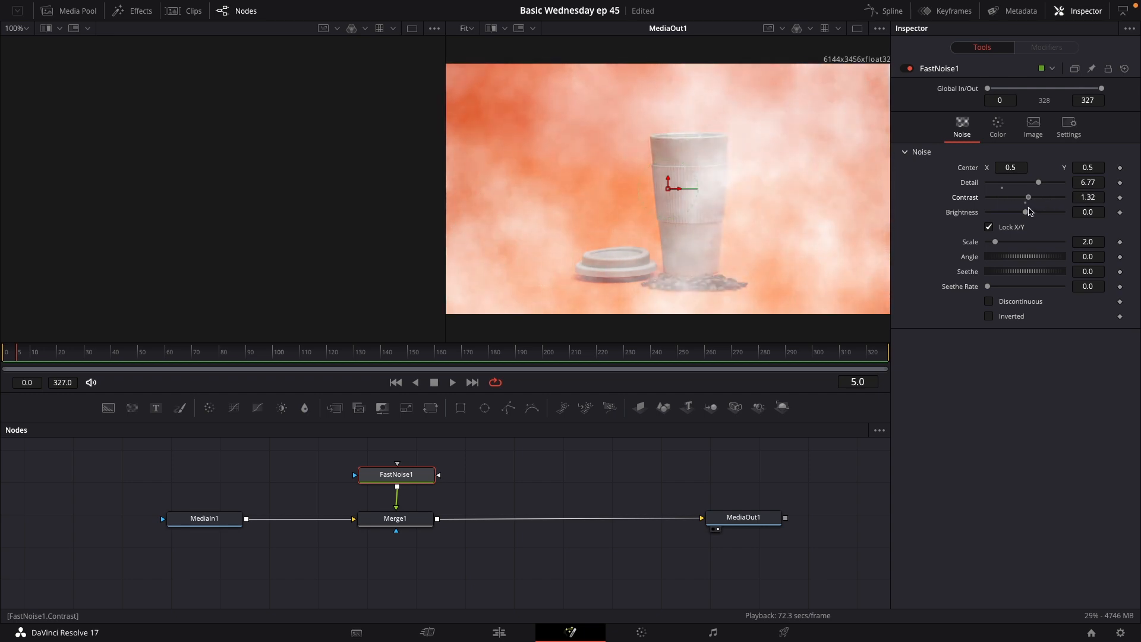
{"action": "left_click_drag", "start_coordinate": [1029, 197], "coordinate": [1022, 198]}
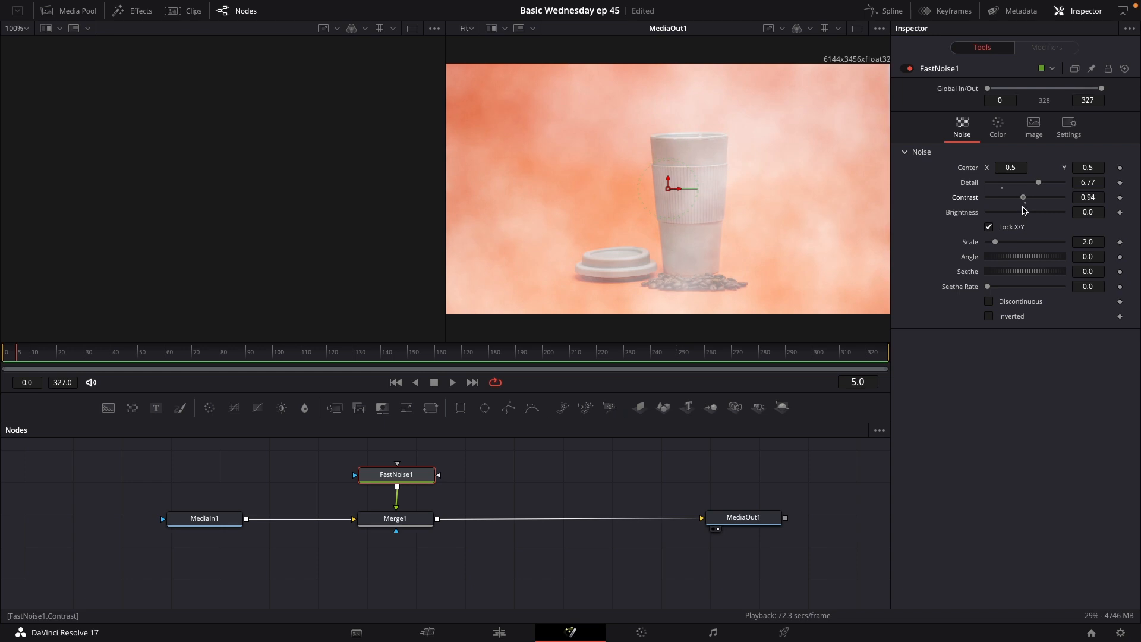
{"action": "left_click_drag", "start_coordinate": [1022, 197], "coordinate": [1029, 198]}
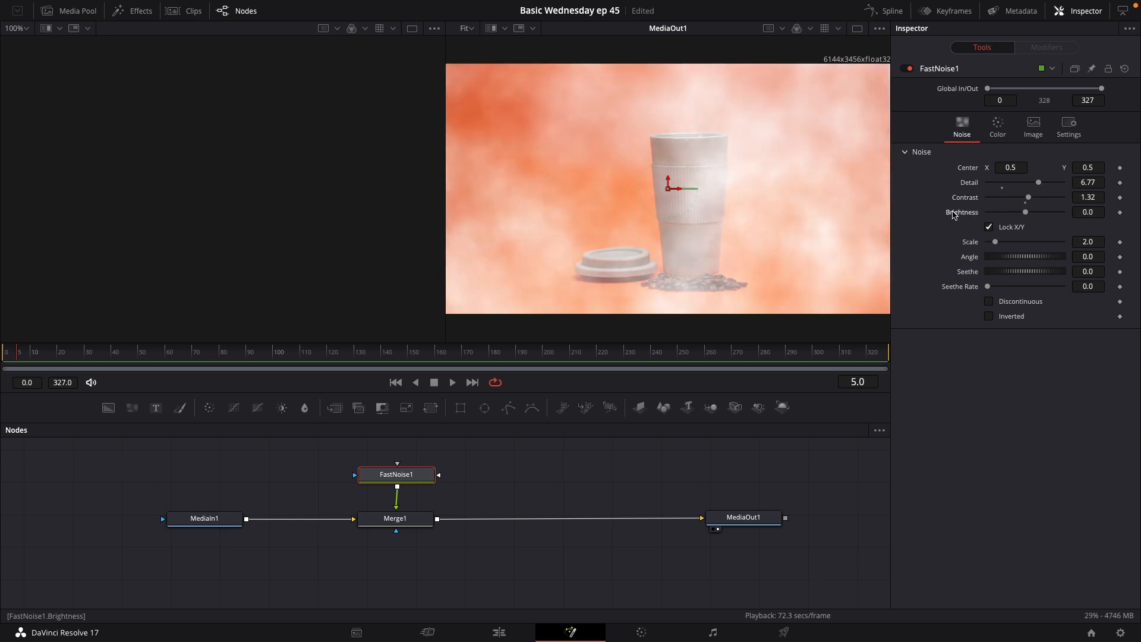
Adjust FastNoise1 Scale up and back down to 9.13 for smaller, busier clouds
{"action": "left_click_drag", "start_coordinate": [975, 241], "coordinate": [999, 242]}
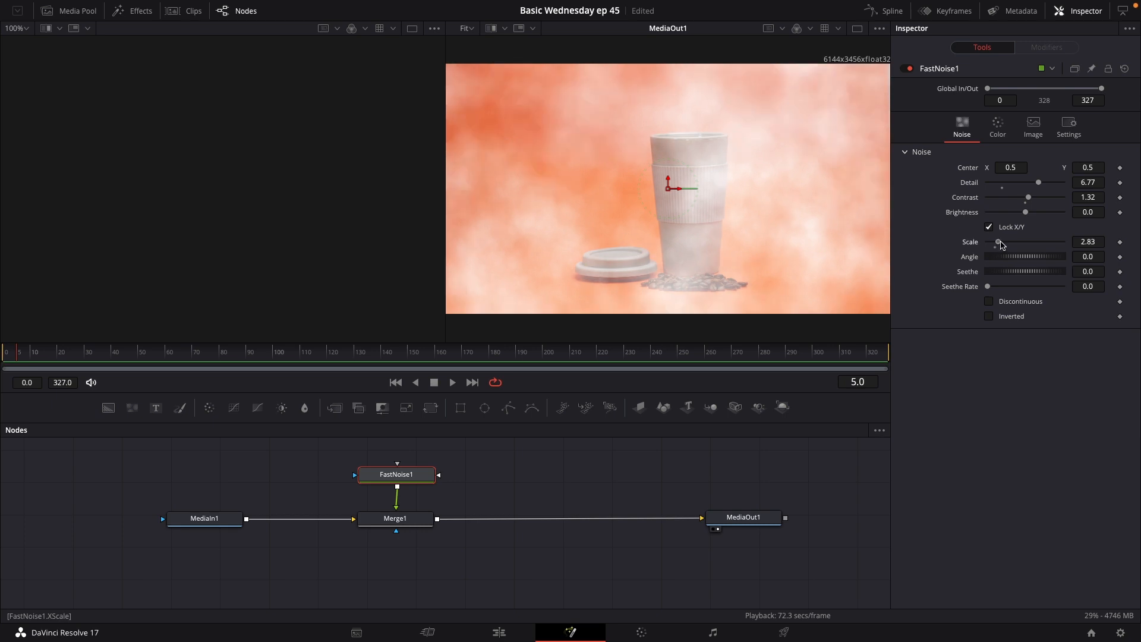
{"action": "left_click_drag", "start_coordinate": [999, 241], "coordinate": [1048, 242]}
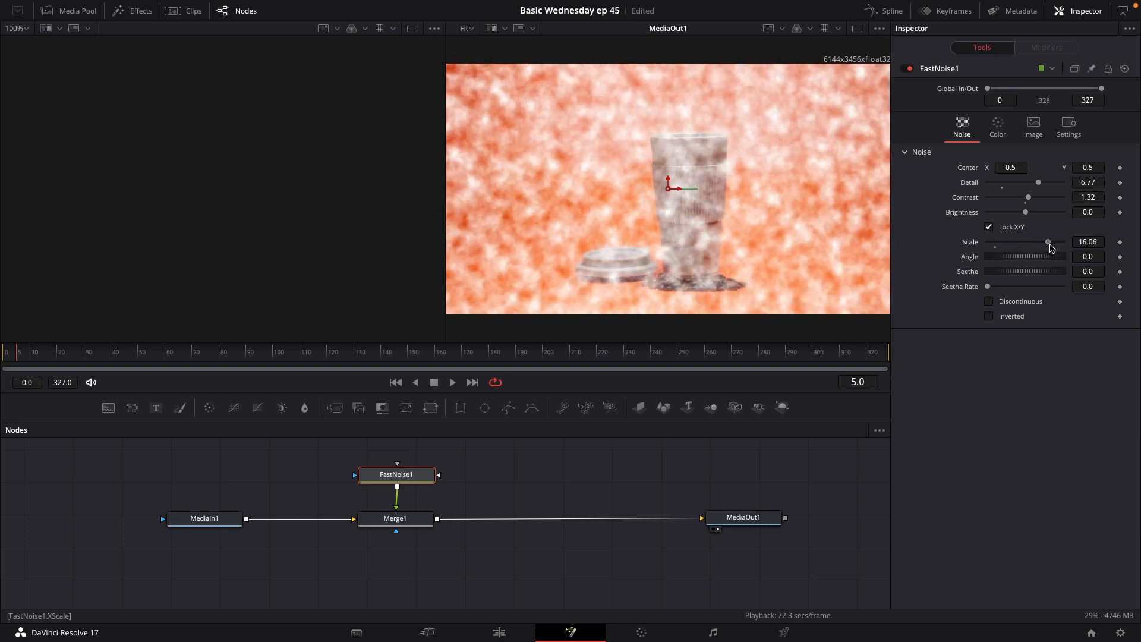
{"action": "left_click_drag", "start_coordinate": [1049, 242], "coordinate": [1041, 241]}
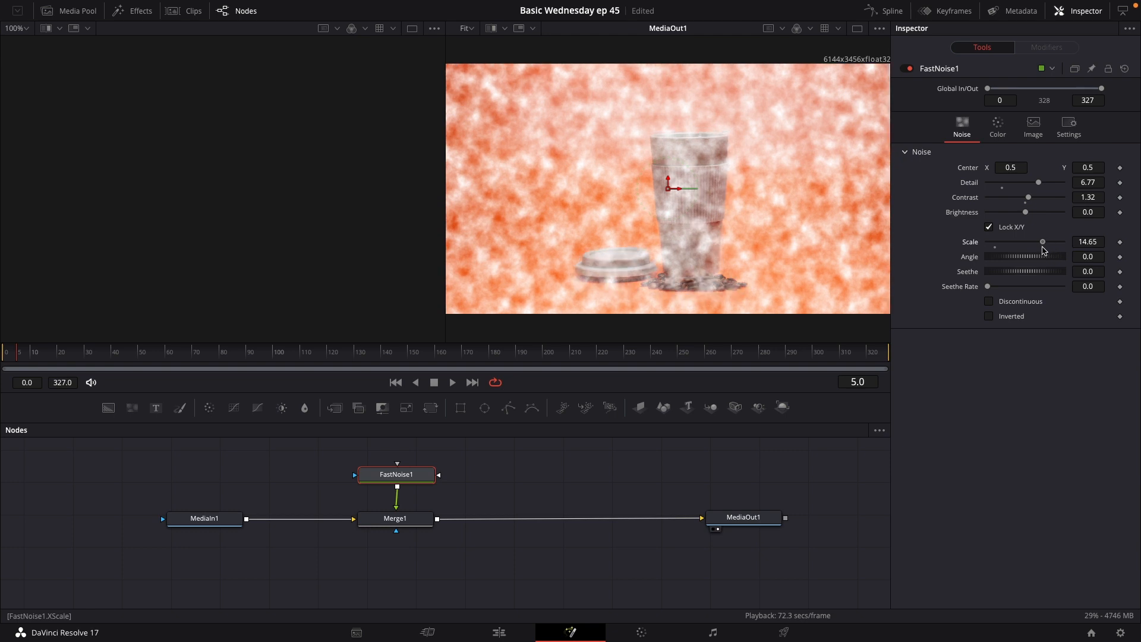
{"action": "left_click_drag", "start_coordinate": [1042, 241], "coordinate": [1023, 242]}
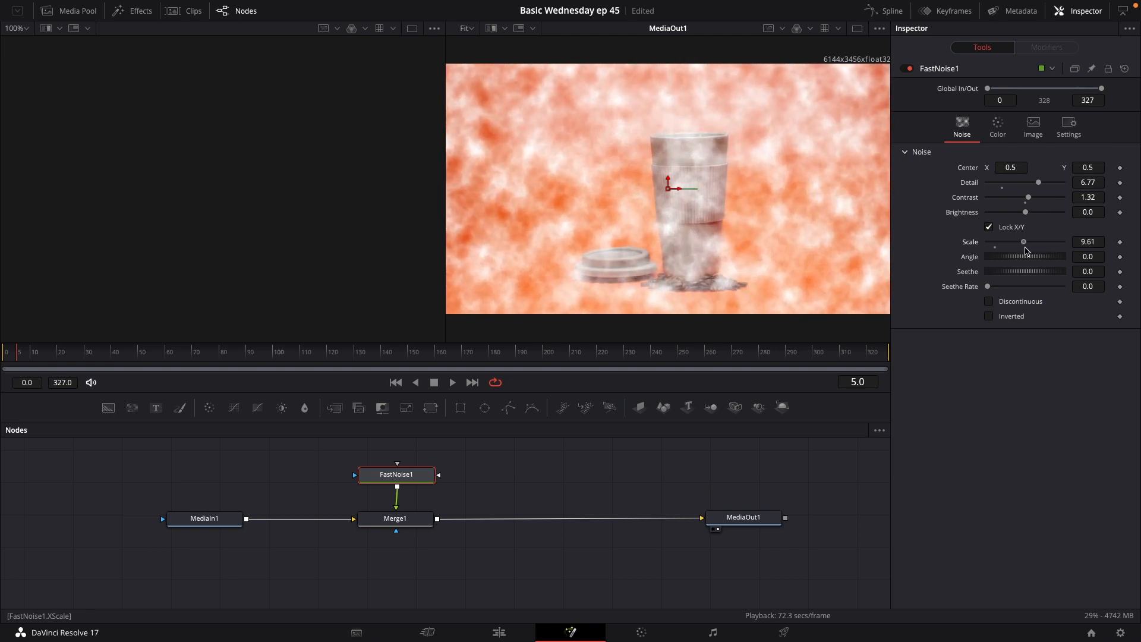
{"action": "left_click_drag", "start_coordinate": [1026, 241], "coordinate": [1021, 241]}
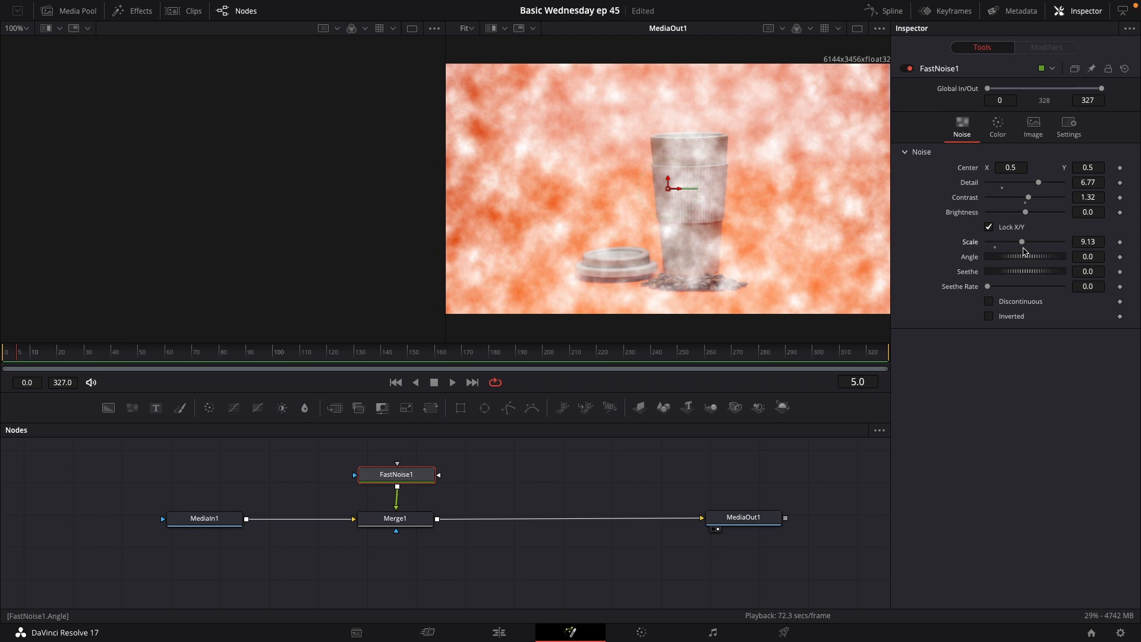
{"action": "mouse_move", "coordinate": [1011, 260]}
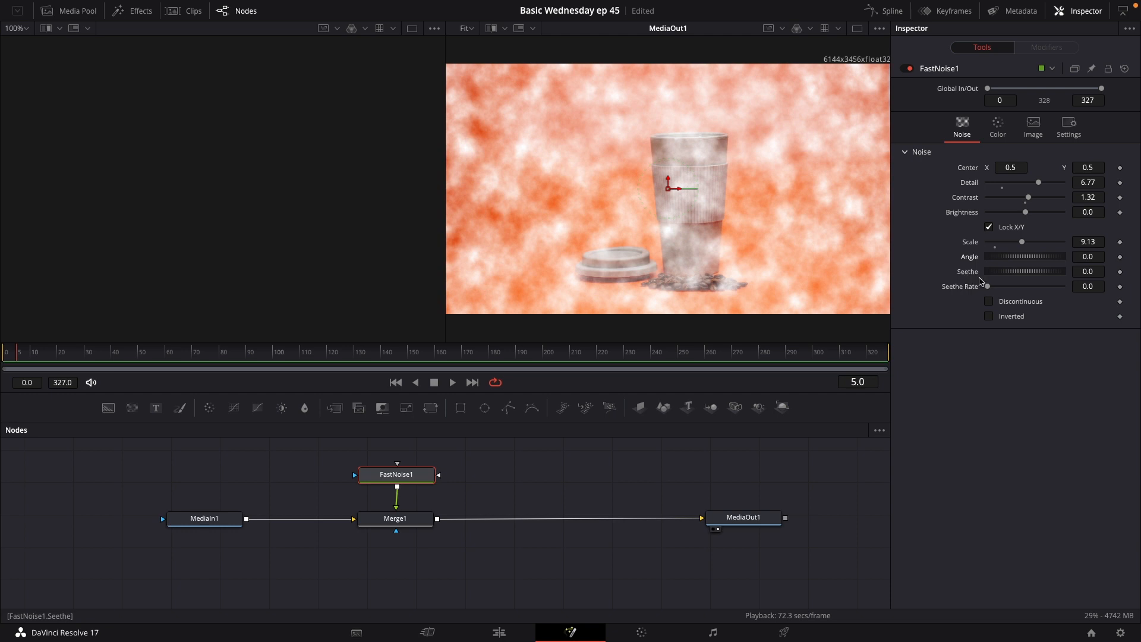
Set FastNoise1 Seethe to 2.065 and Seethe Rate to 0.283, previewing the churning clouds
{"action": "left_click_drag", "start_coordinate": [987, 271], "coordinate": [1019, 272]}
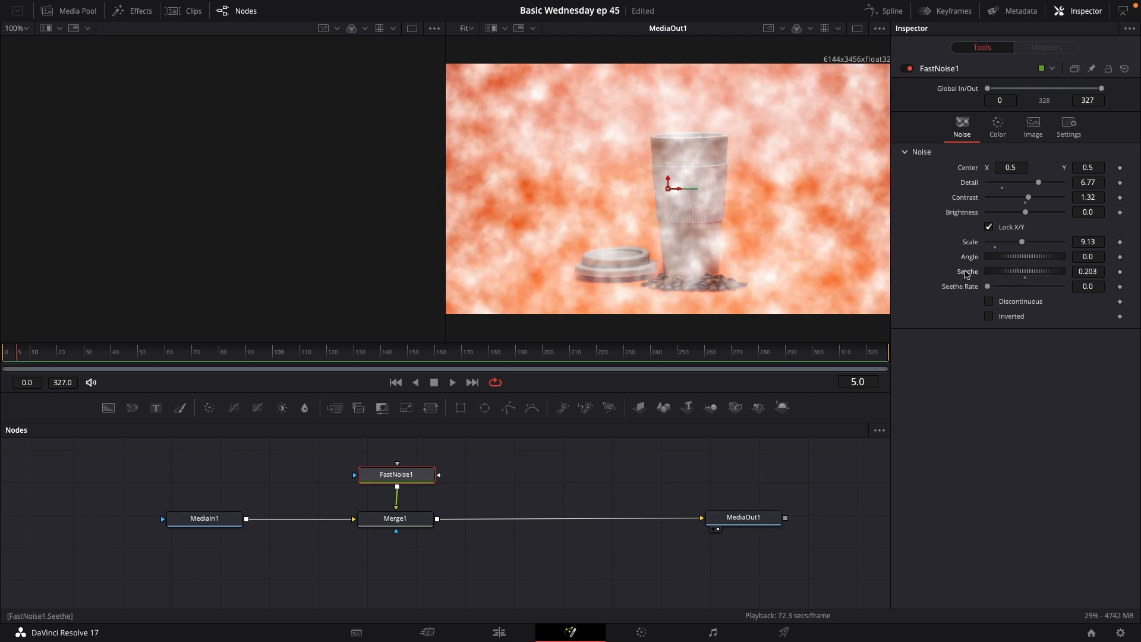
{"action": "left_click", "coordinate": [452, 382]}
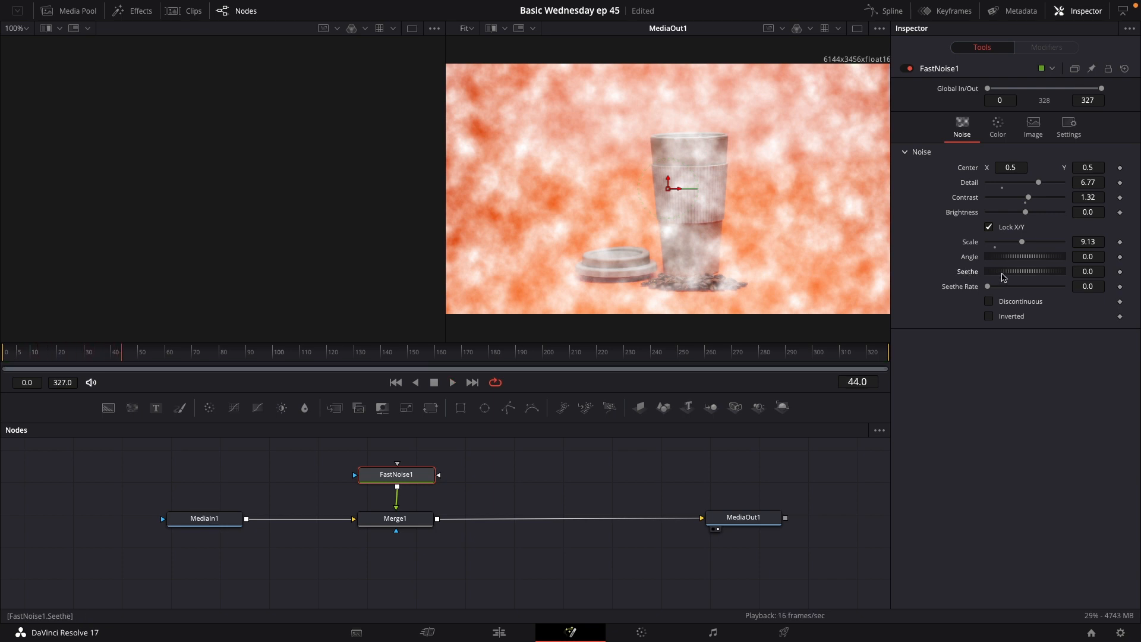
{"action": "left_click_drag", "start_coordinate": [997, 271], "coordinate": [1026, 271]}
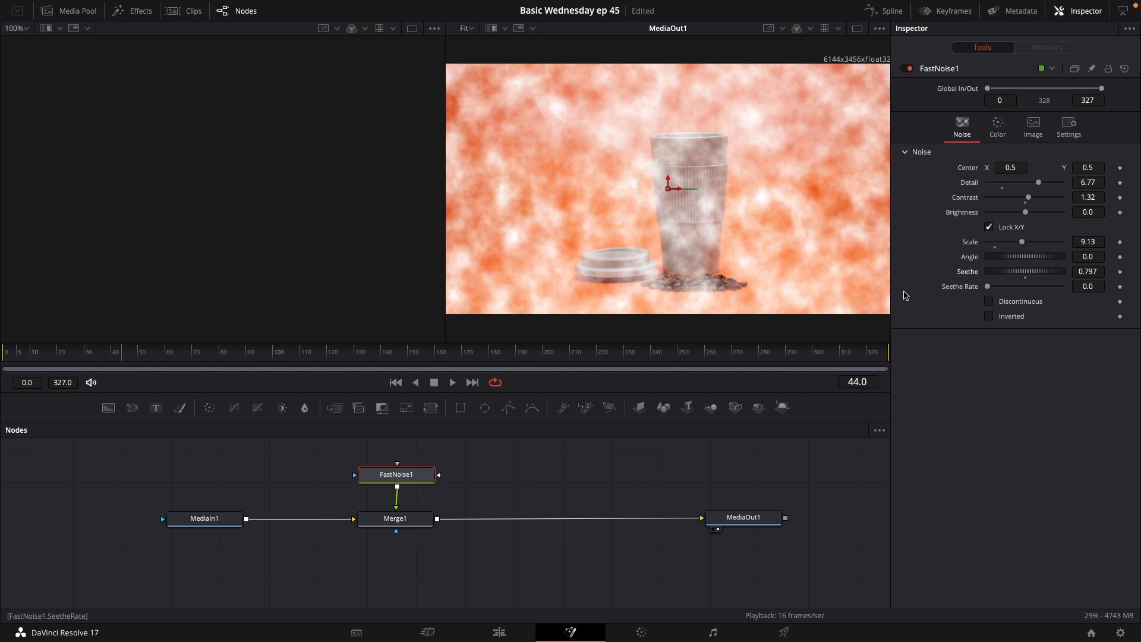
{"action": "left_click", "coordinate": [452, 381]}
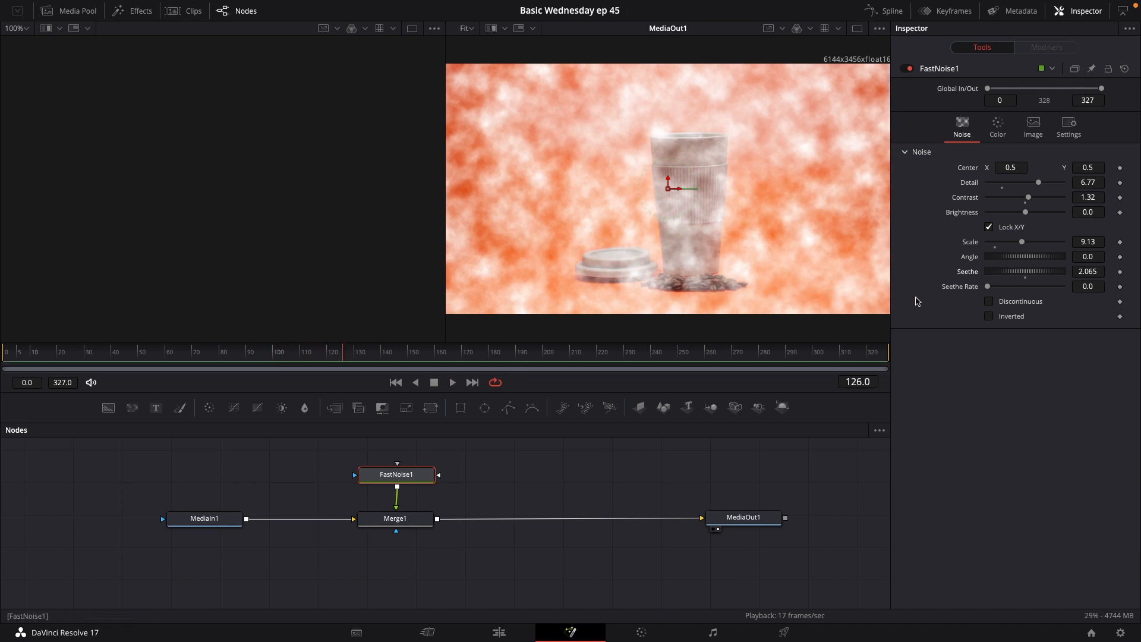
{"action": "left_click_drag", "start_coordinate": [988, 287], "coordinate": [999, 286]}
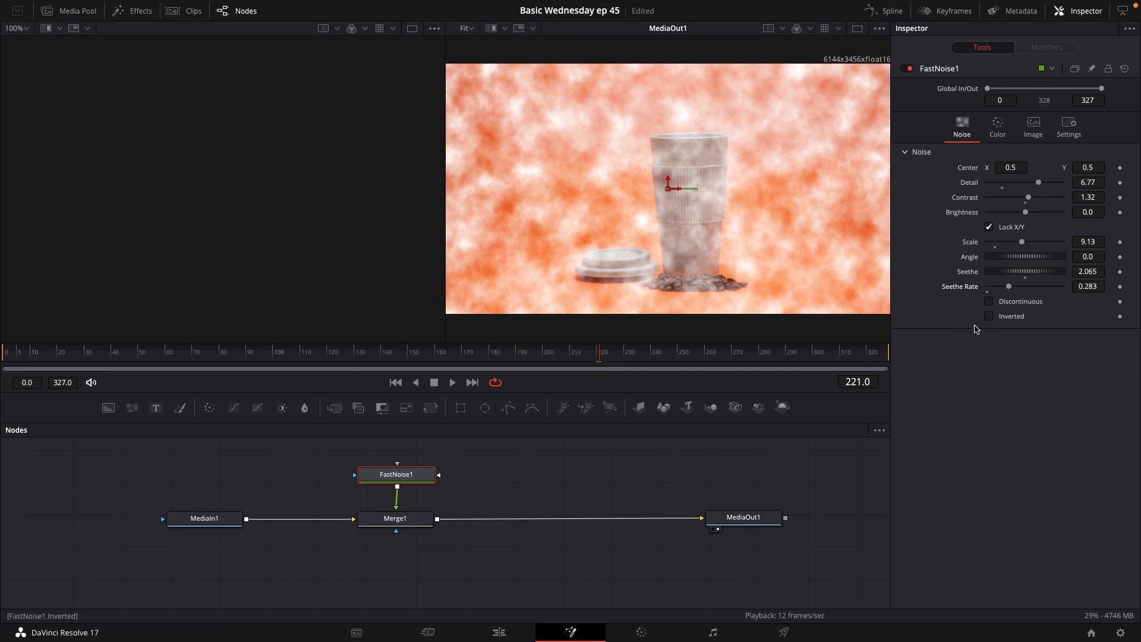
{"action": "left_click", "coordinate": [364, 352]}
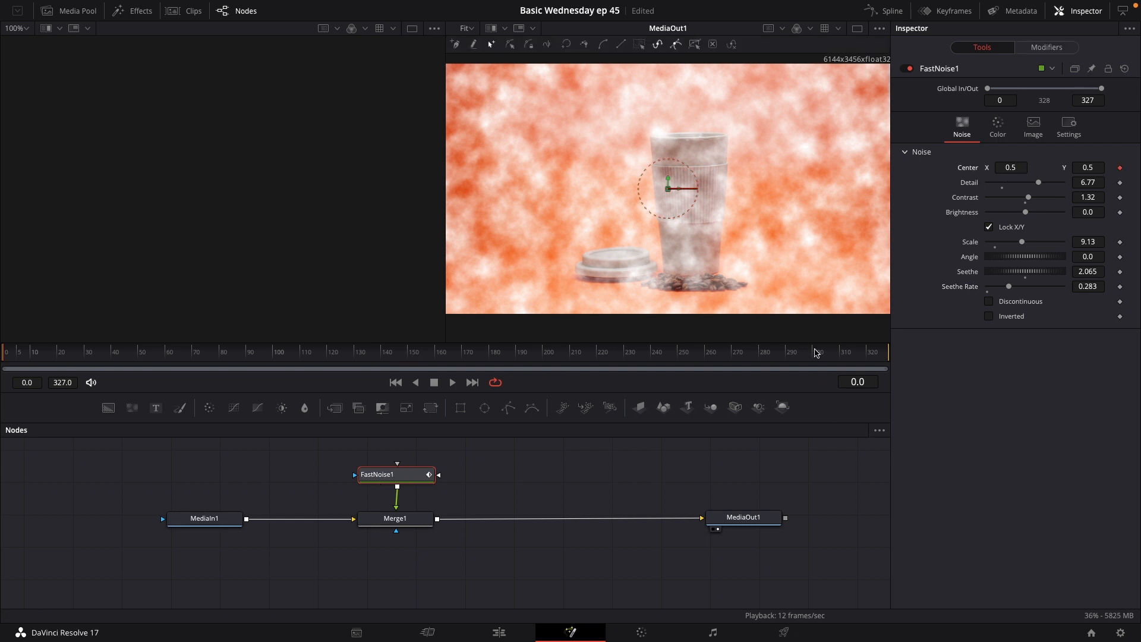
At the last frame raise FastNoise1 Center Y to 2.022 so the clouds drift upward, then scrub back to check
{"action": "left_click", "coordinate": [885, 351]}
{"action": "type", "text": "1.558"}
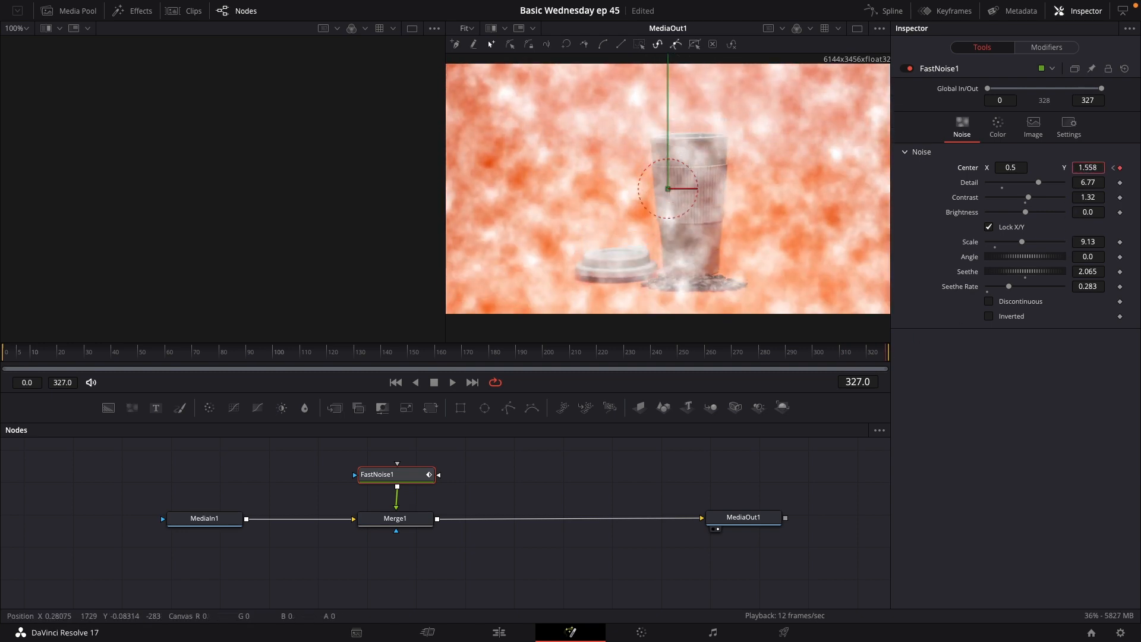
{"action": "type", "text": "2.022"}
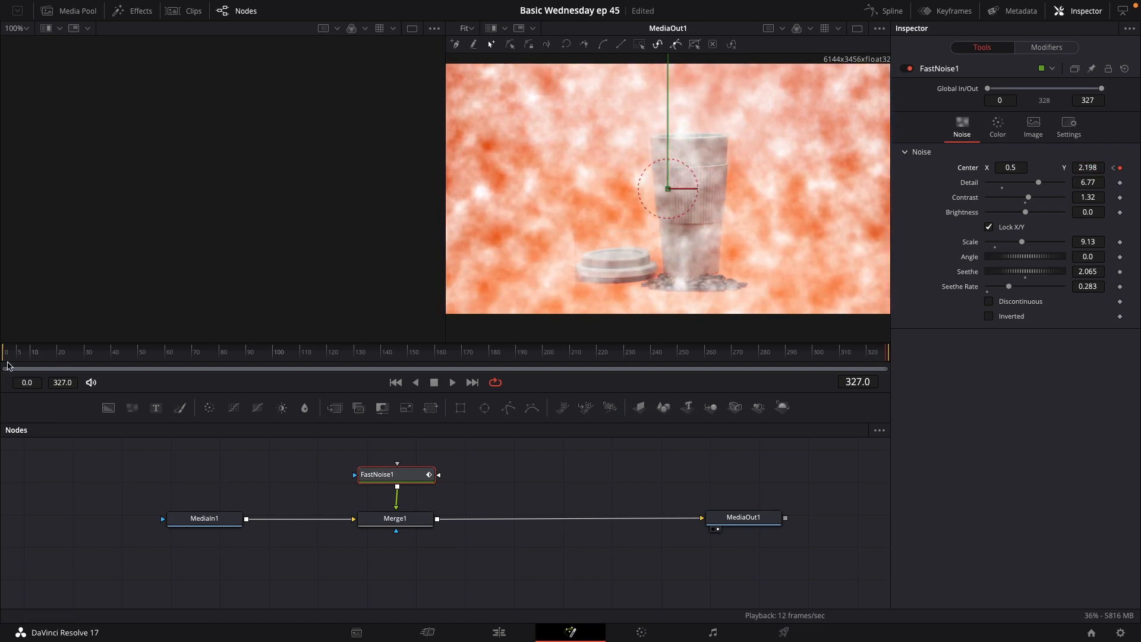
{"action": "left_click", "coordinate": [451, 382]}
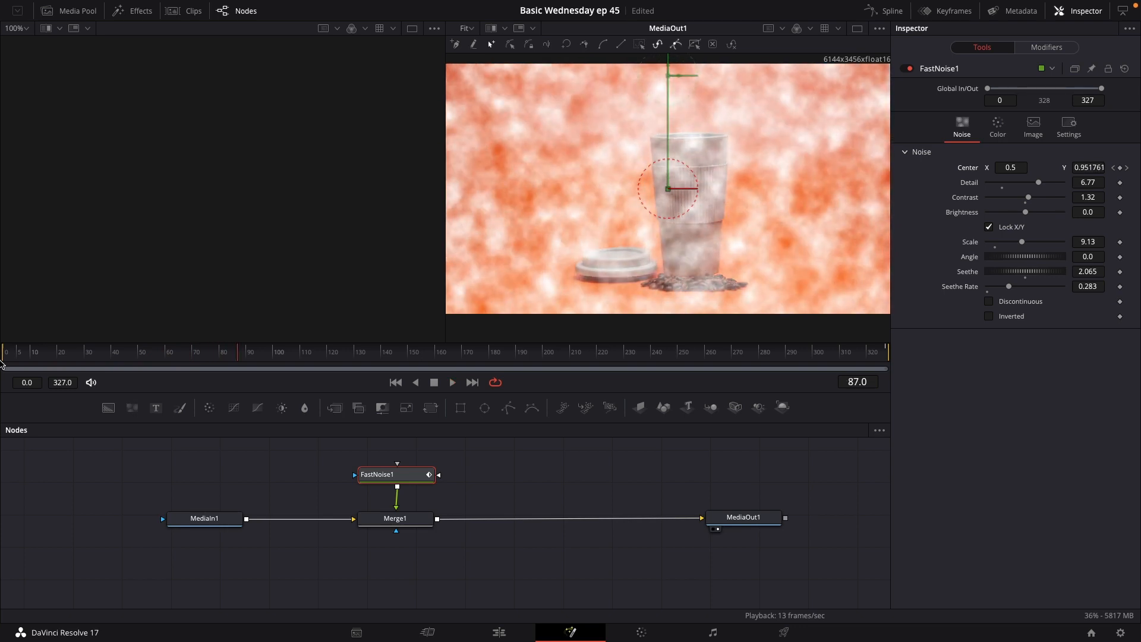
{"action": "mouse_move", "coordinate": [574, 457]}
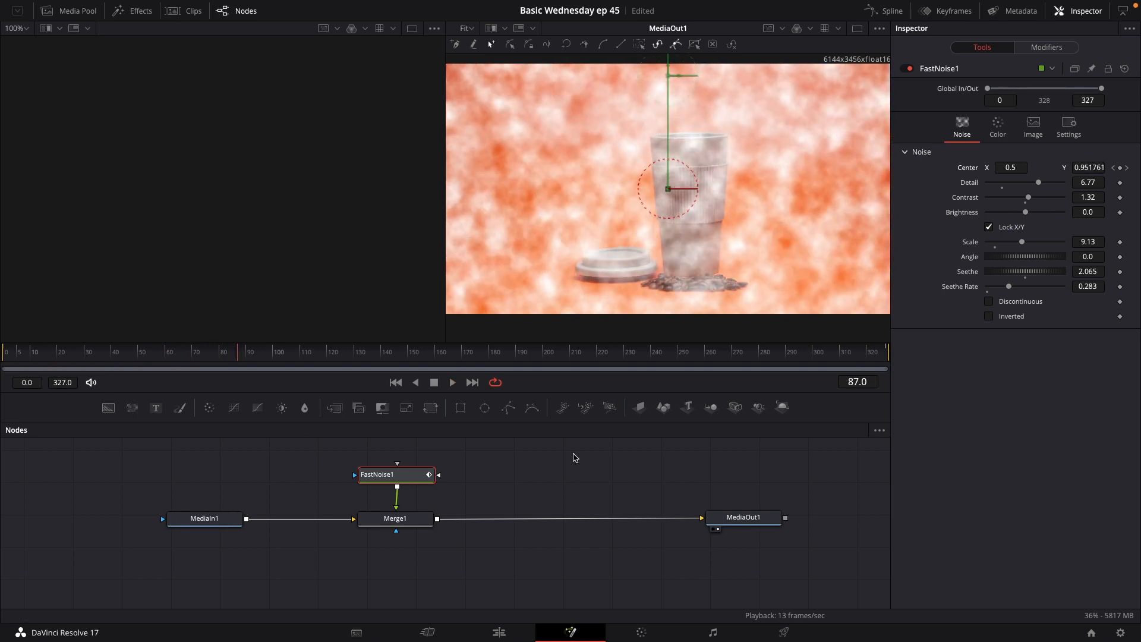
{"action": "mouse_move", "coordinate": [662, 149]}
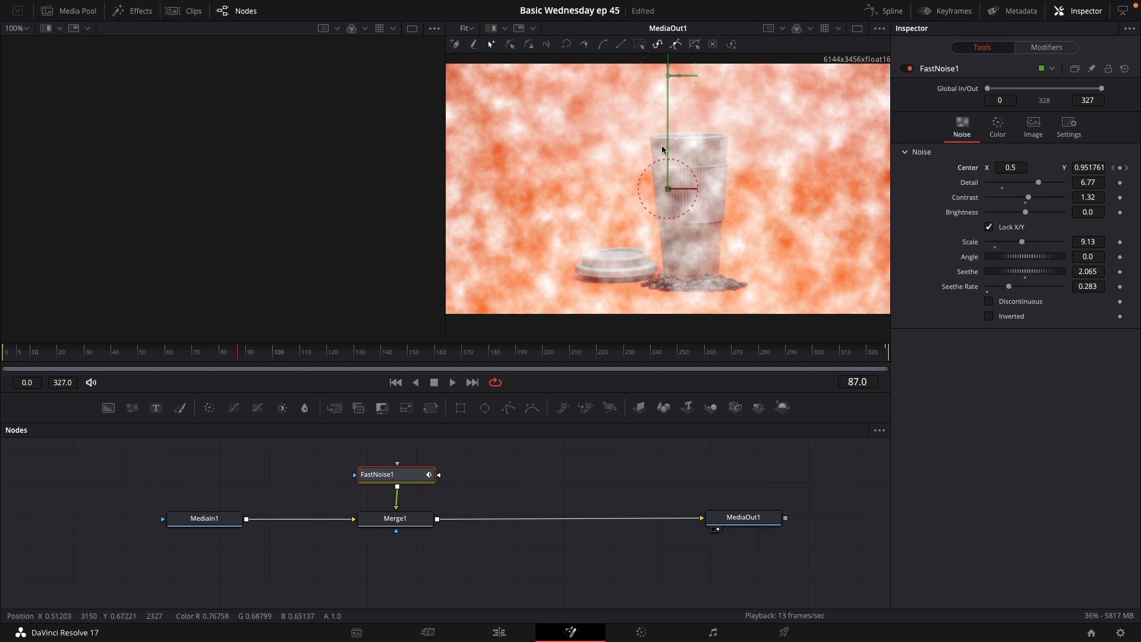
{"action": "mouse_move", "coordinate": [706, 125]}
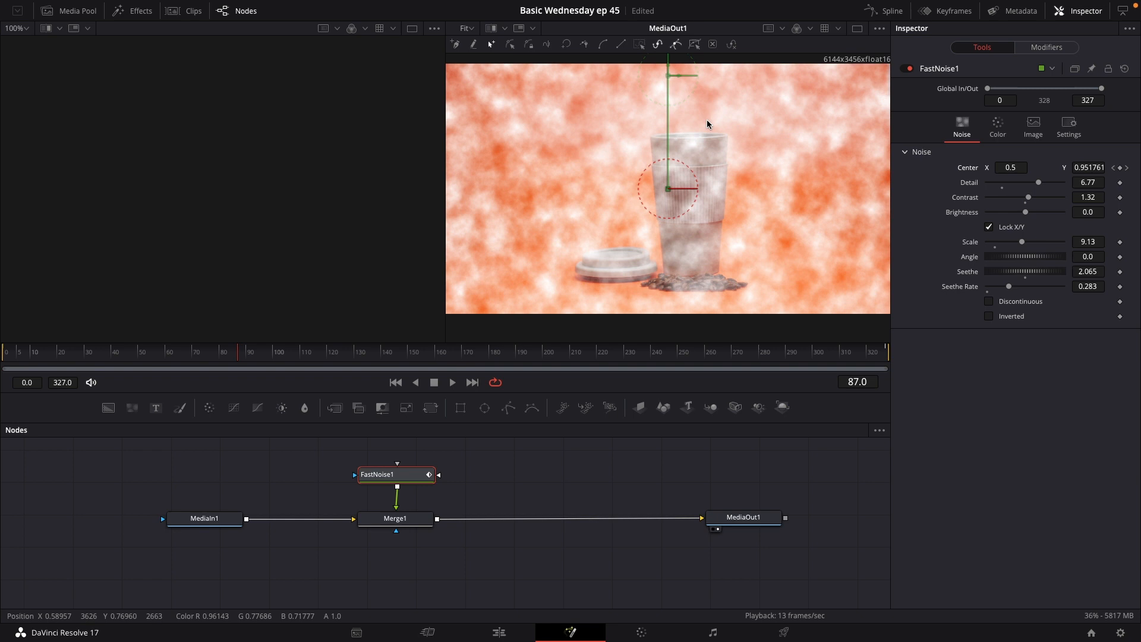
{"action": "mouse_move", "coordinate": [491, 527]}
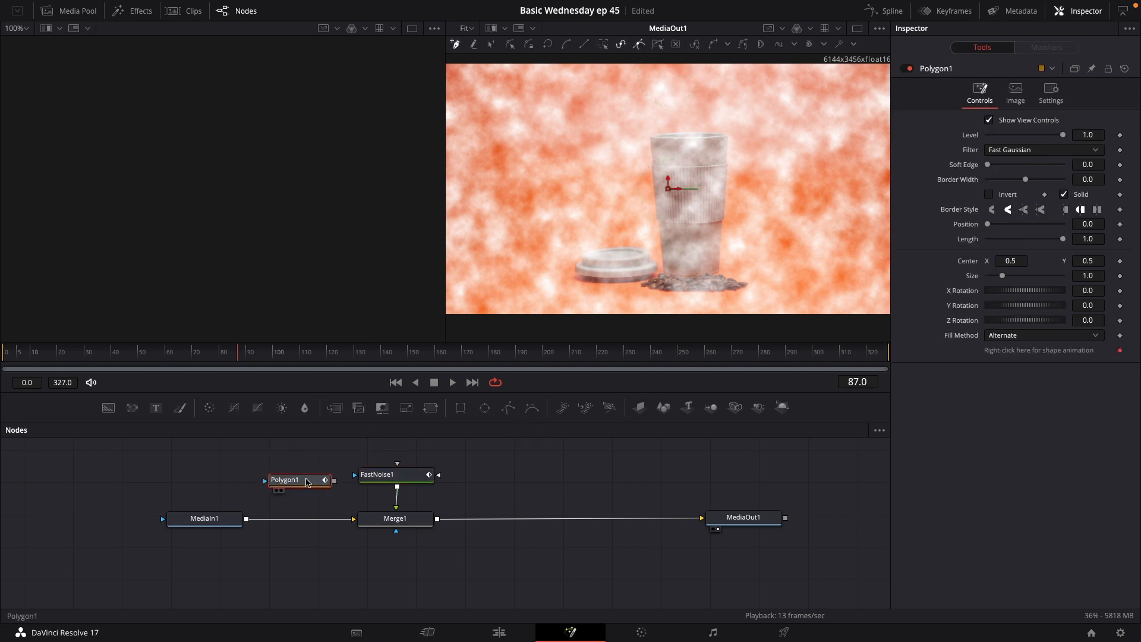
{"action": "mouse_move", "coordinate": [750, 190]}
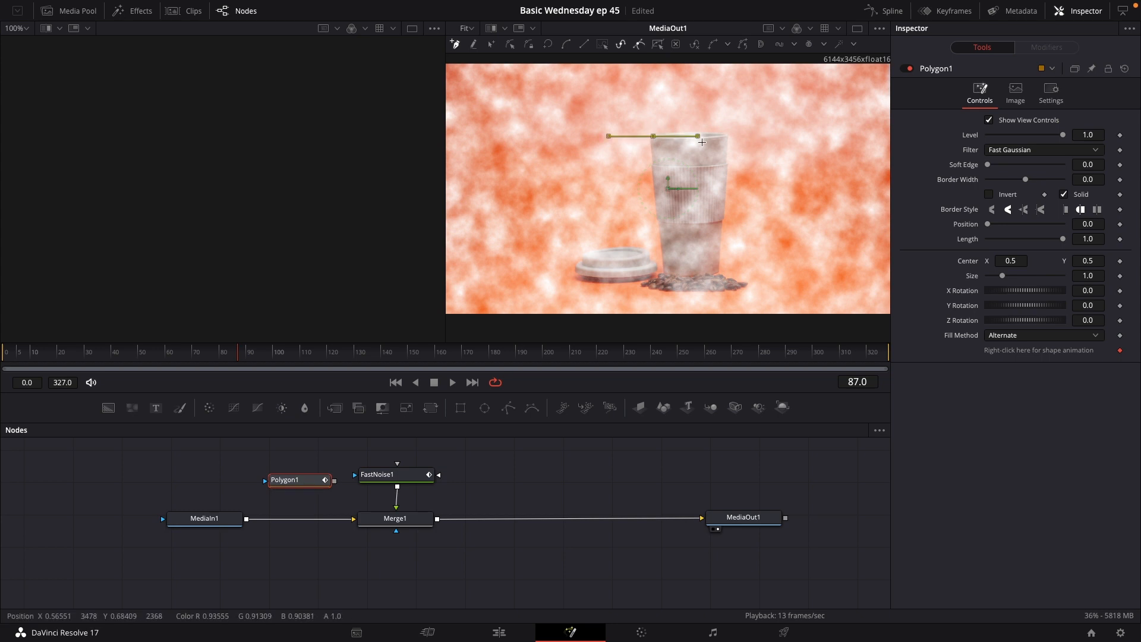
Draw Polygon1 points along the cup rim and reshape them into a funnel rising above the cup
{"action": "left_click_drag", "start_coordinate": [702, 142], "coordinate": [731, 131]}
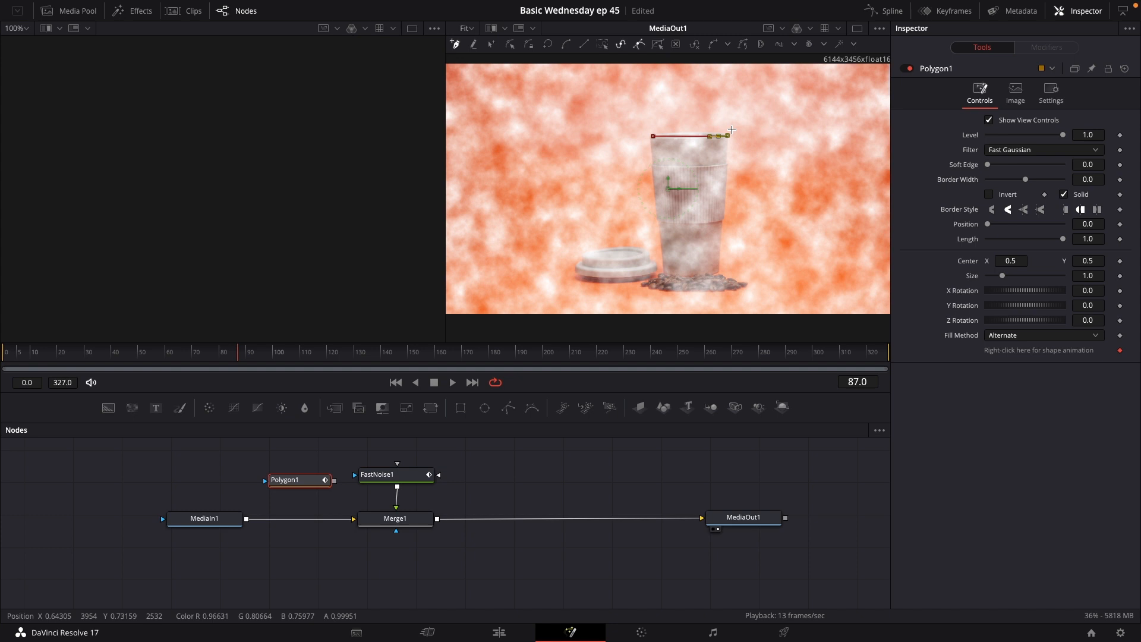
{"action": "left_click_drag", "start_coordinate": [730, 136], "coordinate": [750, 66]}
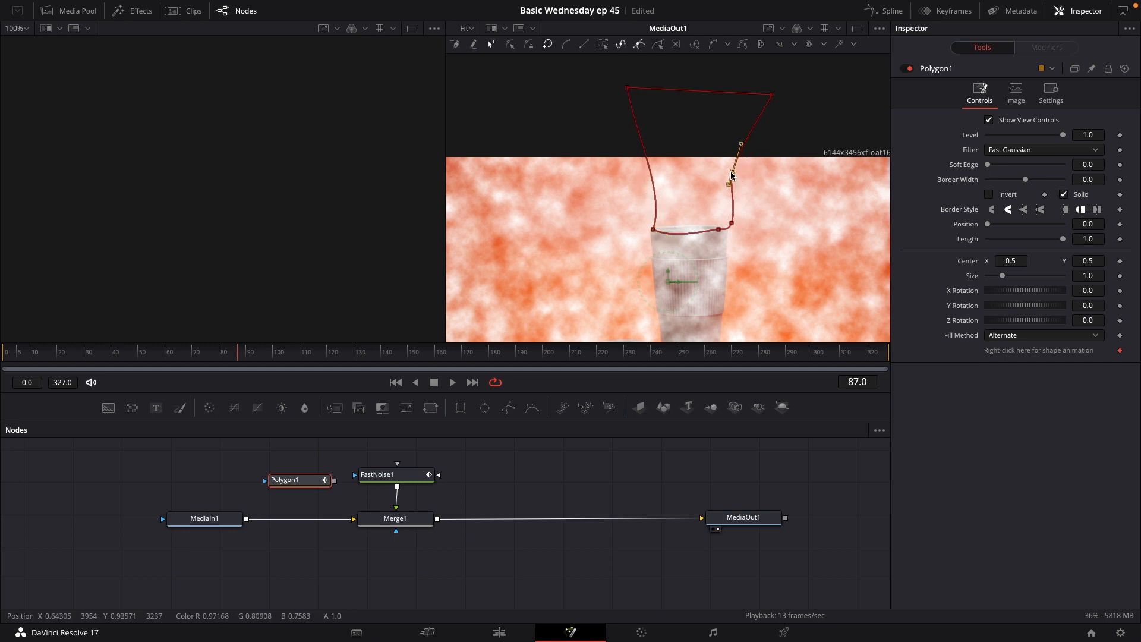
{"action": "left_click_drag", "start_coordinate": [731, 164], "coordinate": [733, 211]}
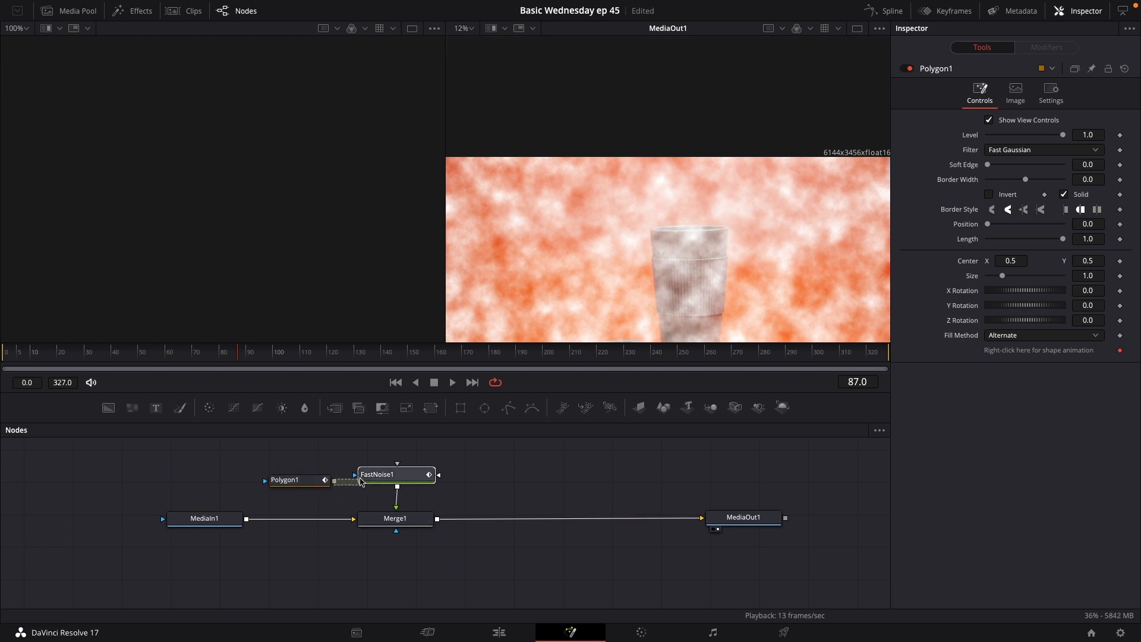
Wire Polygon1 into FastNoise1's mask input and select it to edit its settings
{"action": "left_click", "coordinate": [394, 474]}
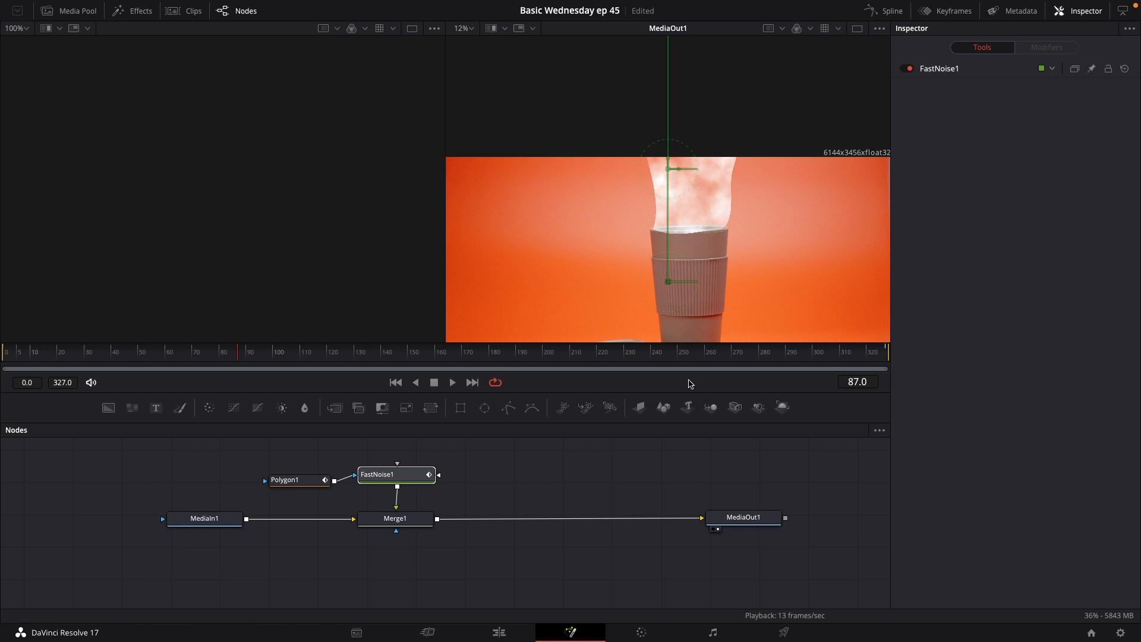
{"action": "left_click", "coordinate": [451, 381]}
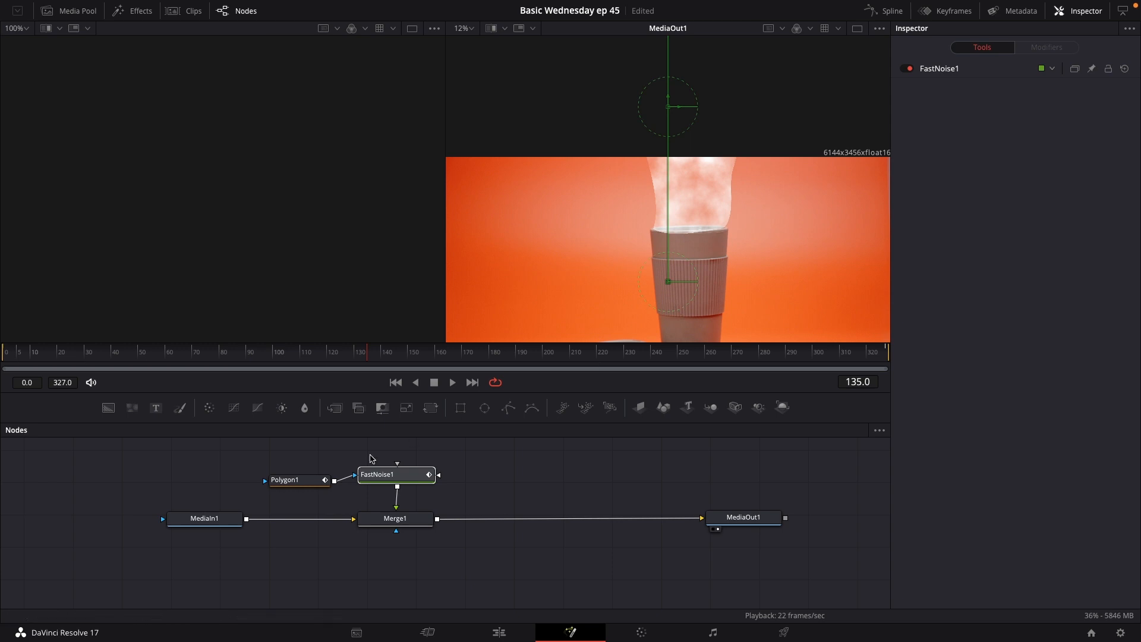
{"action": "left_click", "coordinate": [285, 479]}
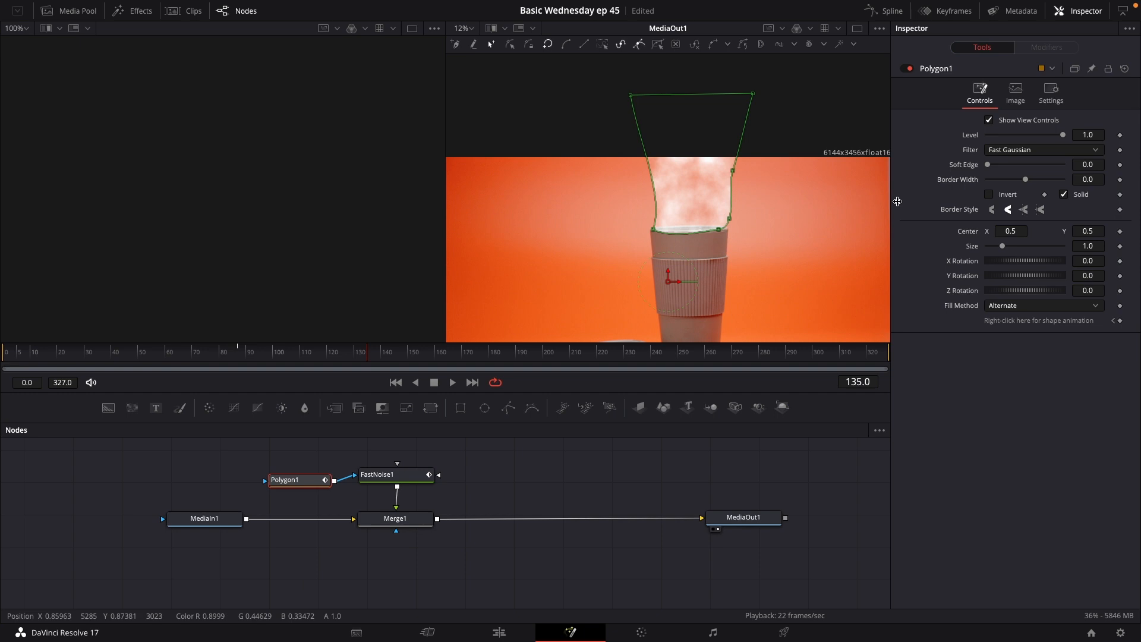
{"action": "mouse_move", "coordinate": [987, 164]}
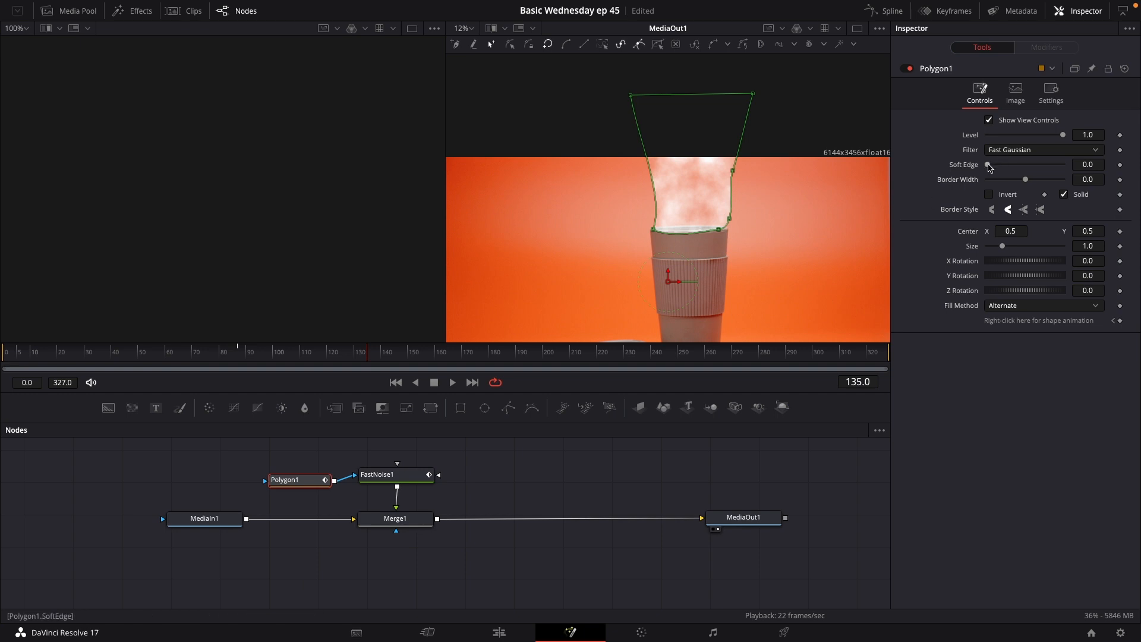
Give the steam mask Soft Edge 0.074 and Border Width -0.081 for softened, pulled-in edges
{"action": "left_click_drag", "start_coordinate": [988, 167], "coordinate": [1013, 168]}
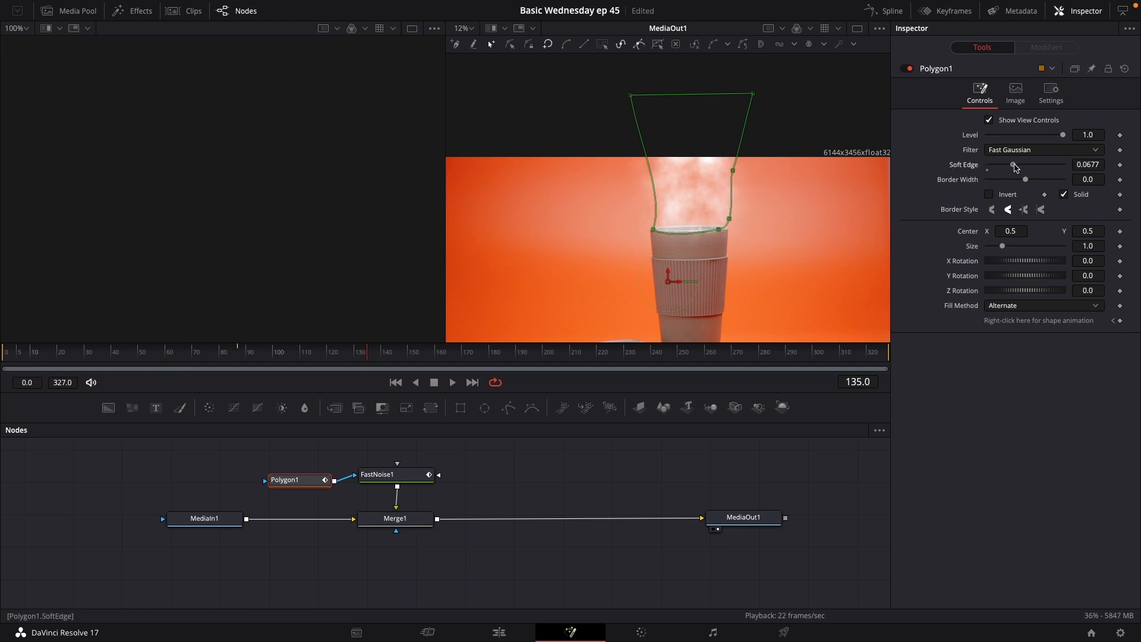
{"action": "left_click_drag", "start_coordinate": [1013, 164], "coordinate": [1016, 164]}
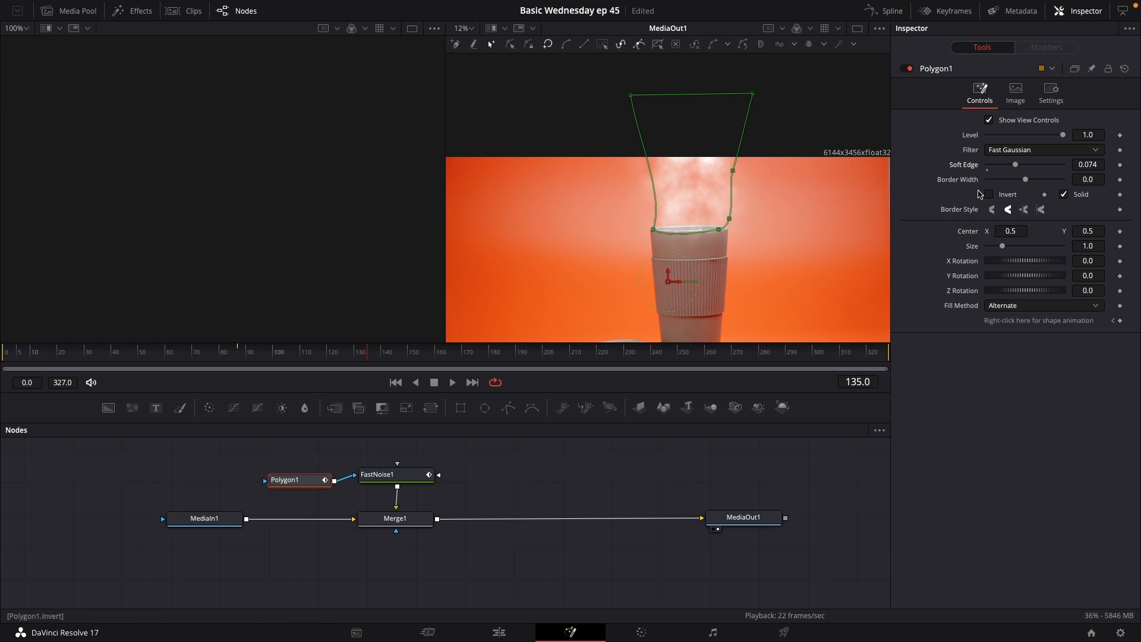
{"action": "left_click_drag", "start_coordinate": [1026, 180], "coordinate": [1019, 184]}
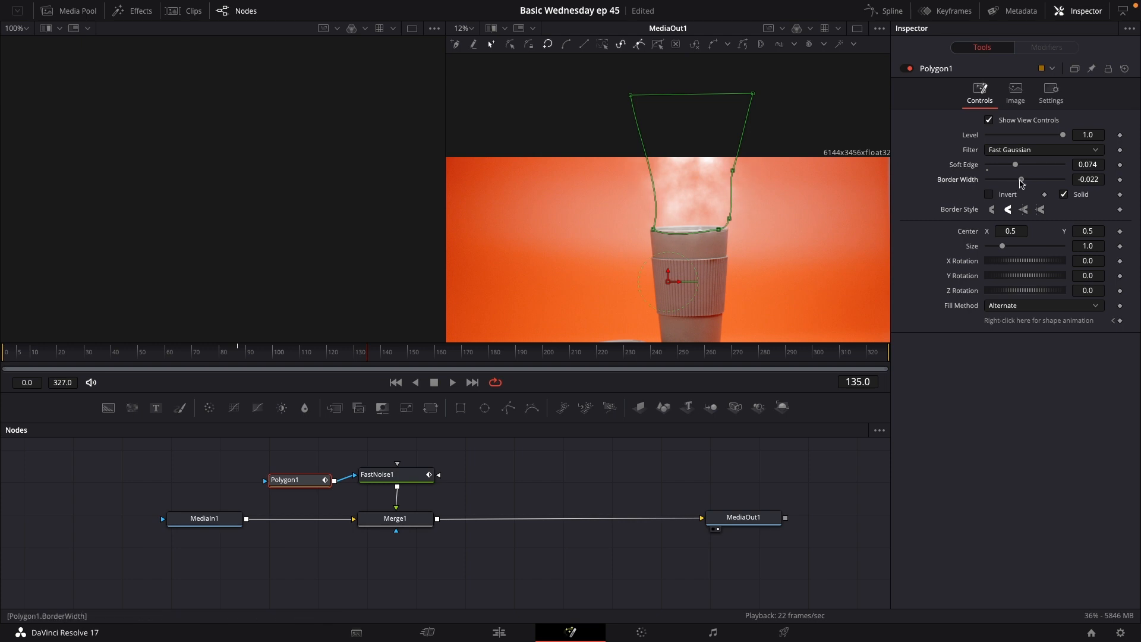
{"action": "left_click_drag", "start_coordinate": [1019, 180], "coordinate": [1011, 179]}
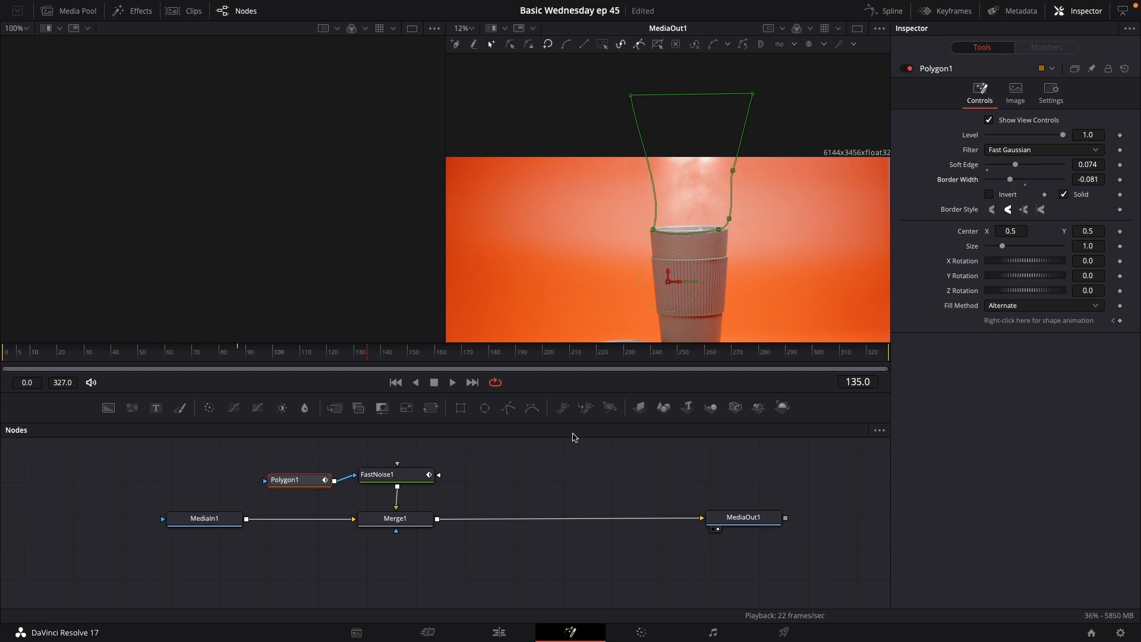
{"action": "left_click", "coordinate": [396, 475]}
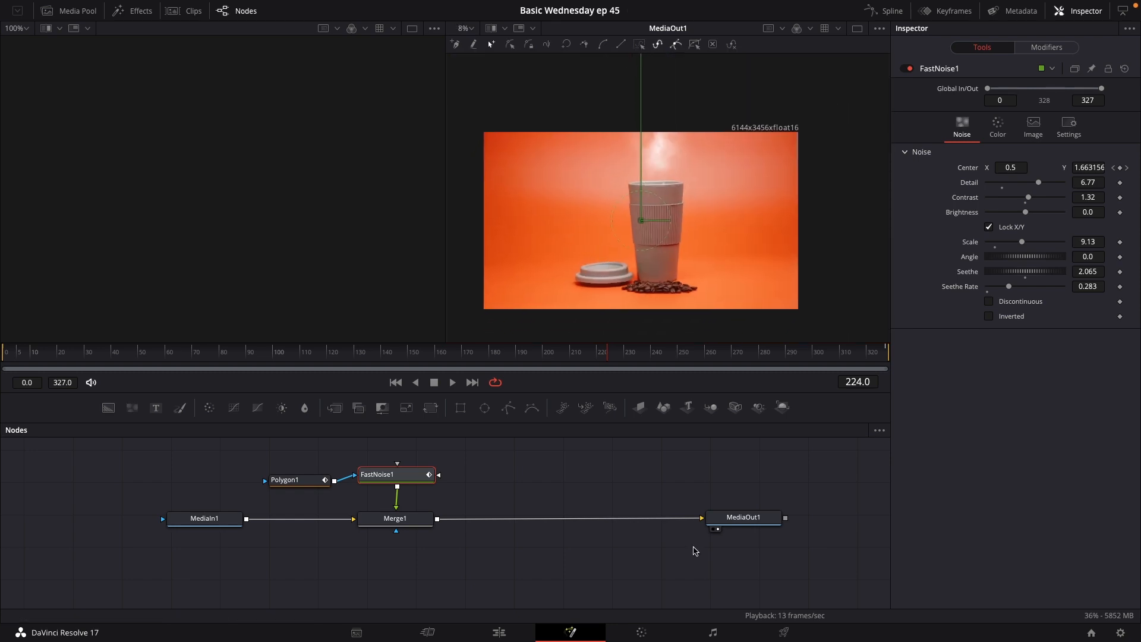
View MediaOut1 and play back the composite to check faint steam rising above the cup
{"action": "left_click", "coordinate": [743, 517]}
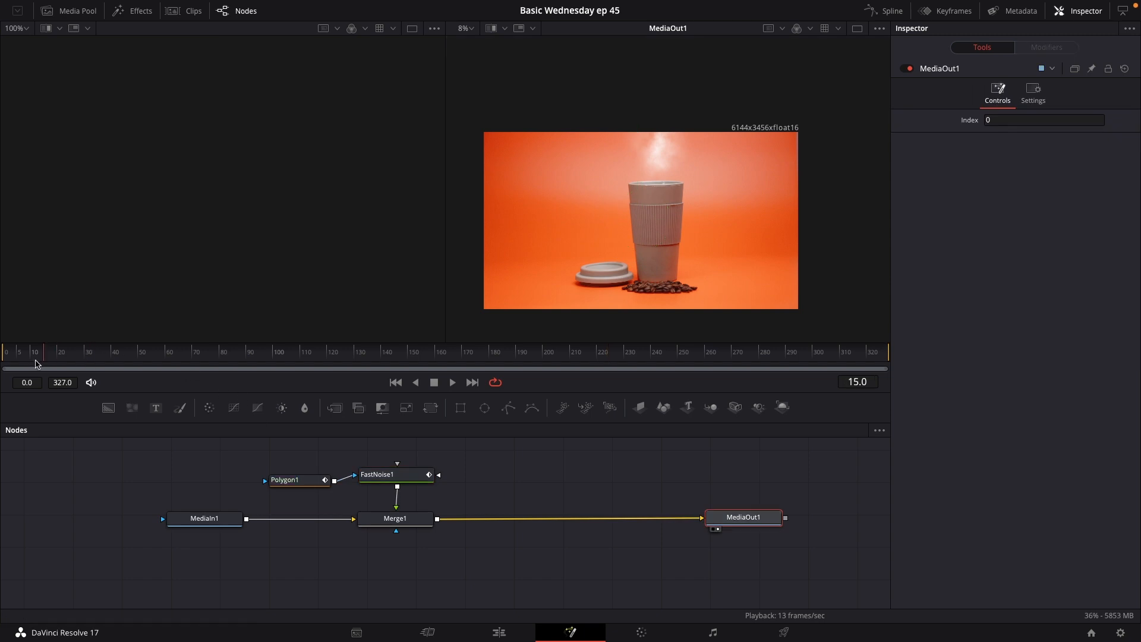
{"action": "left_click", "coordinate": [451, 381]}
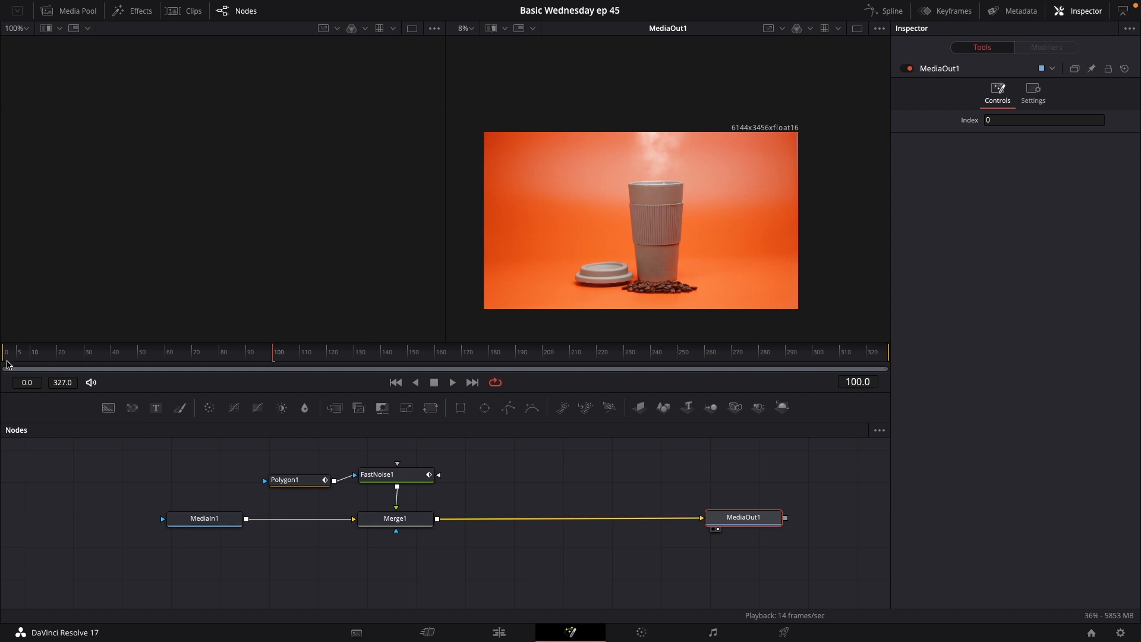
{"action": "mouse_move", "coordinate": [439, 420]}
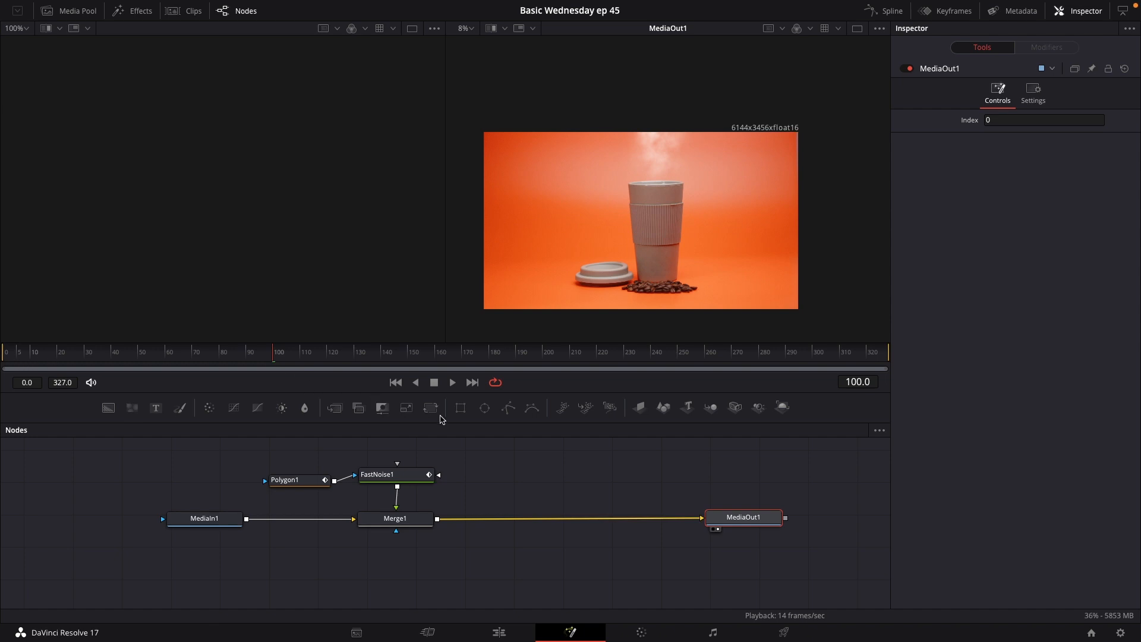
{"action": "mouse_move", "coordinate": [430, 408]}
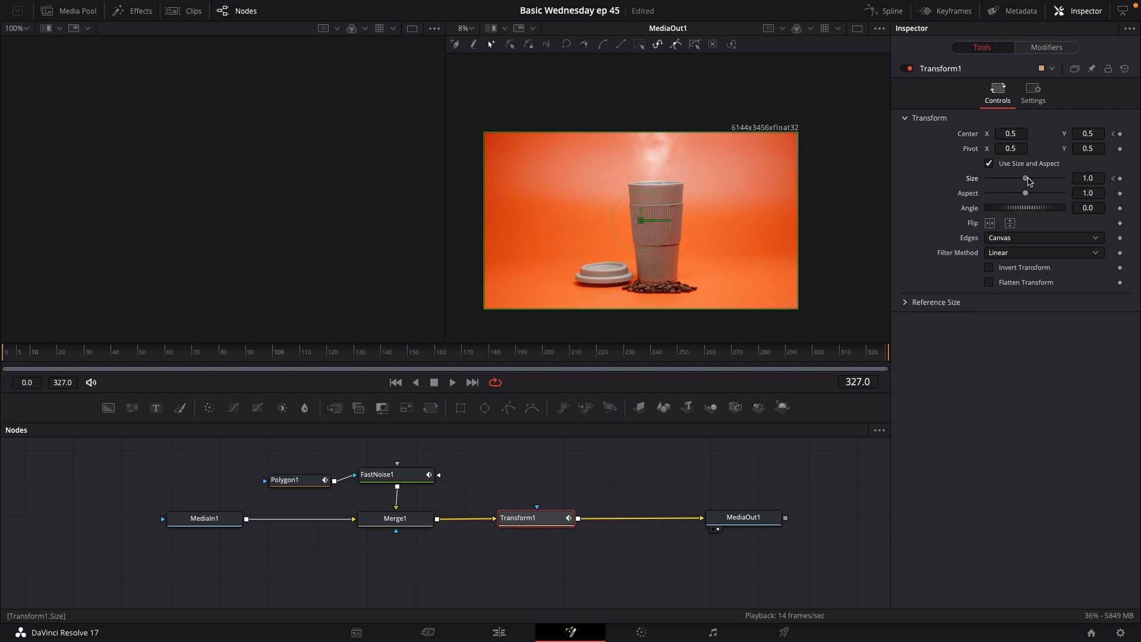
Enlarge the composite to 1.25 at the end frame, then return to the first frame to check the zoom
{"action": "left_click_drag", "start_coordinate": [1026, 182], "coordinate": [1028, 182]}
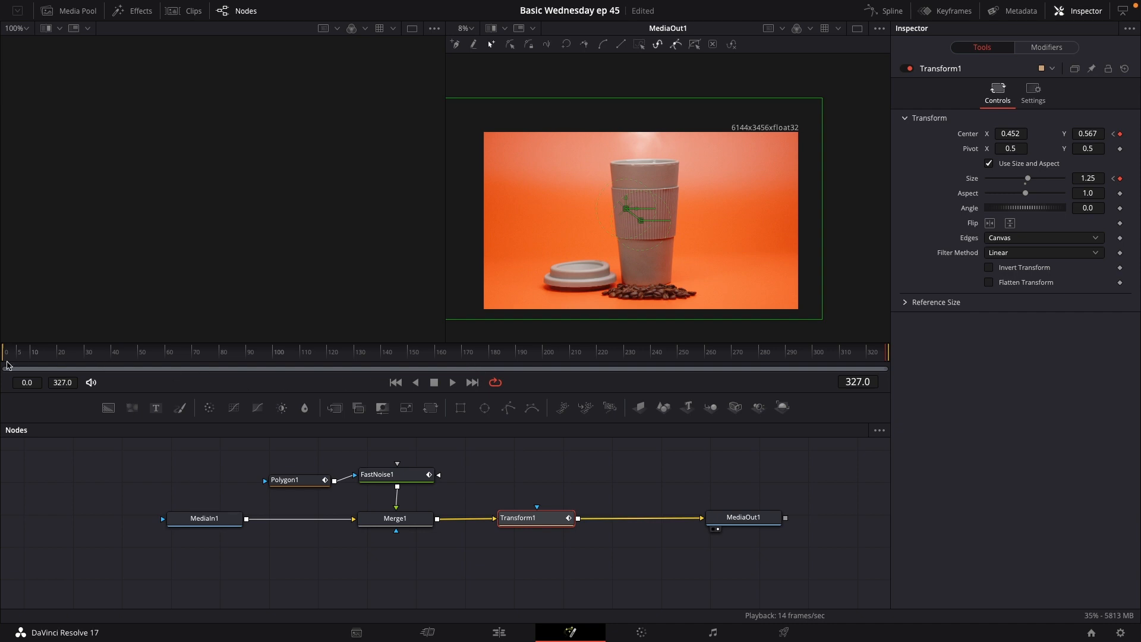
{"action": "left_click", "coordinate": [451, 381]}
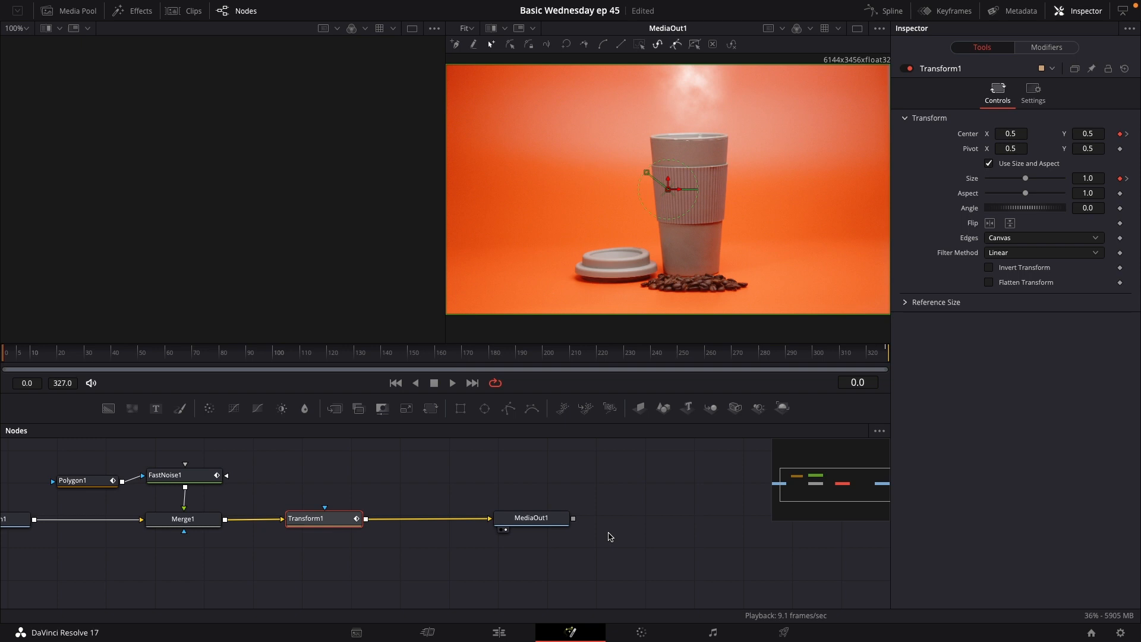
{"action": "mouse_move", "coordinate": [582, 508]}
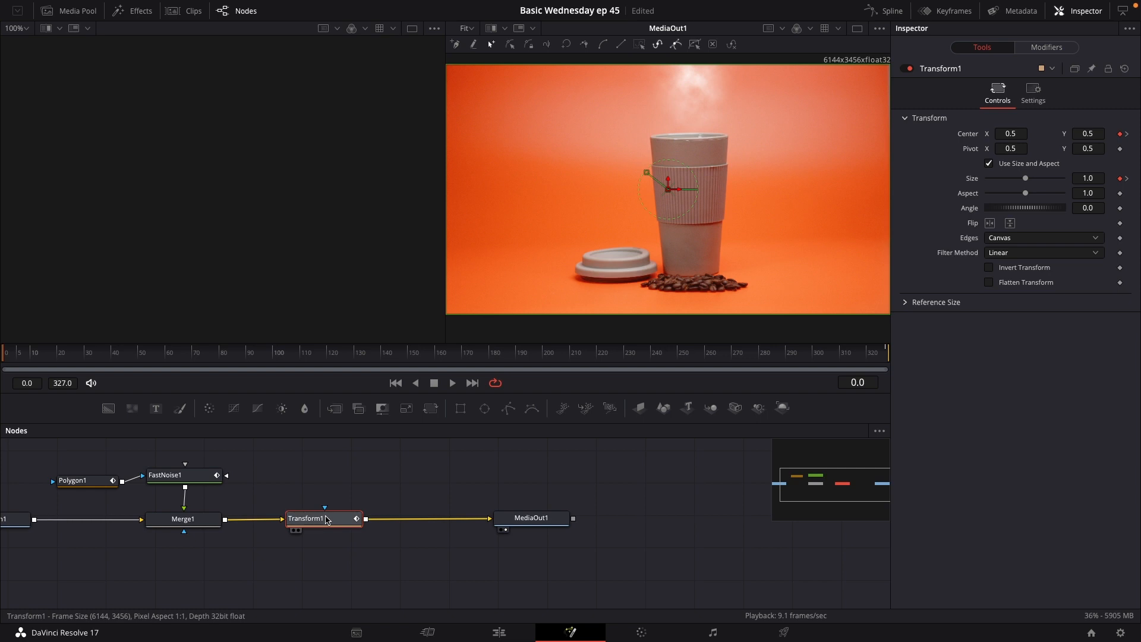
{"action": "mouse_move", "coordinate": [323, 519]}
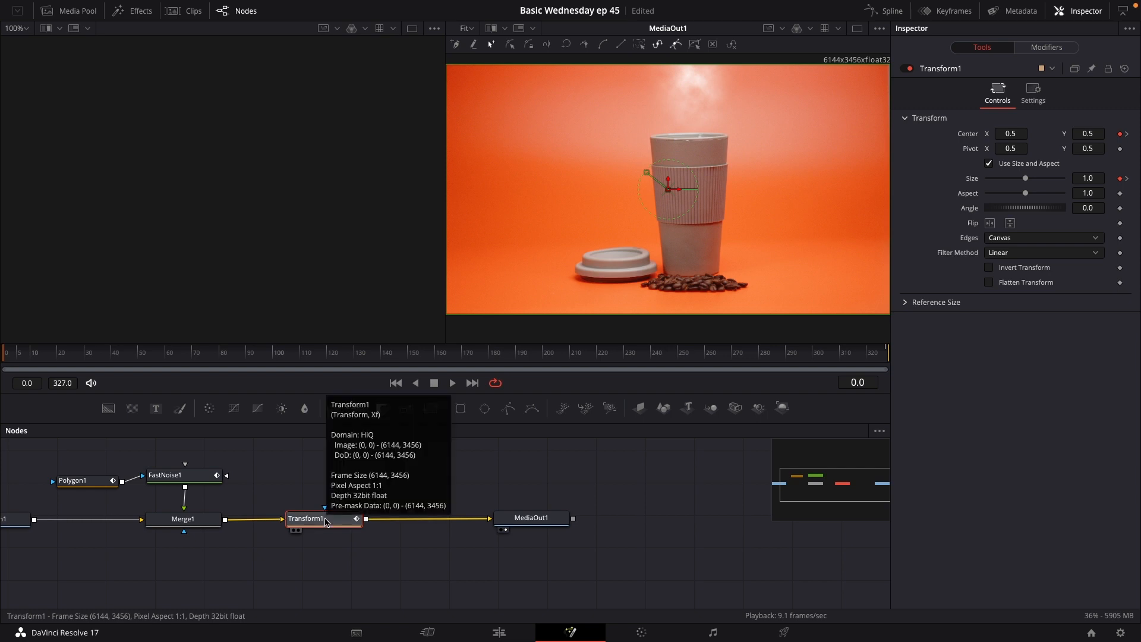
{"action": "mouse_move", "coordinate": [319, 530]}
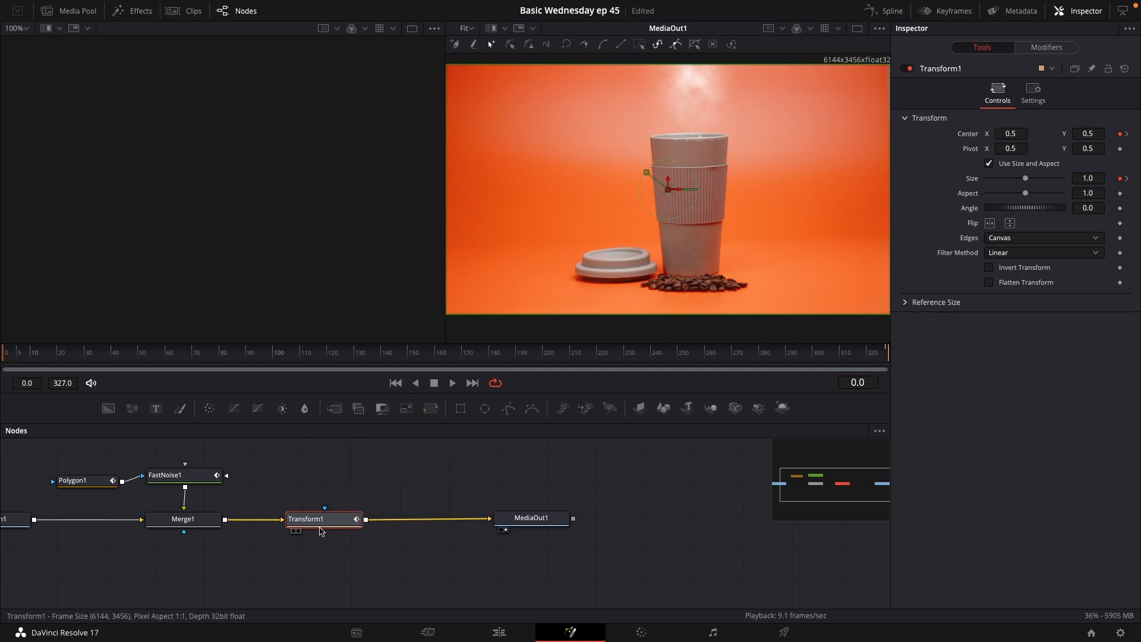
{"action": "mouse_move", "coordinate": [314, 529]}
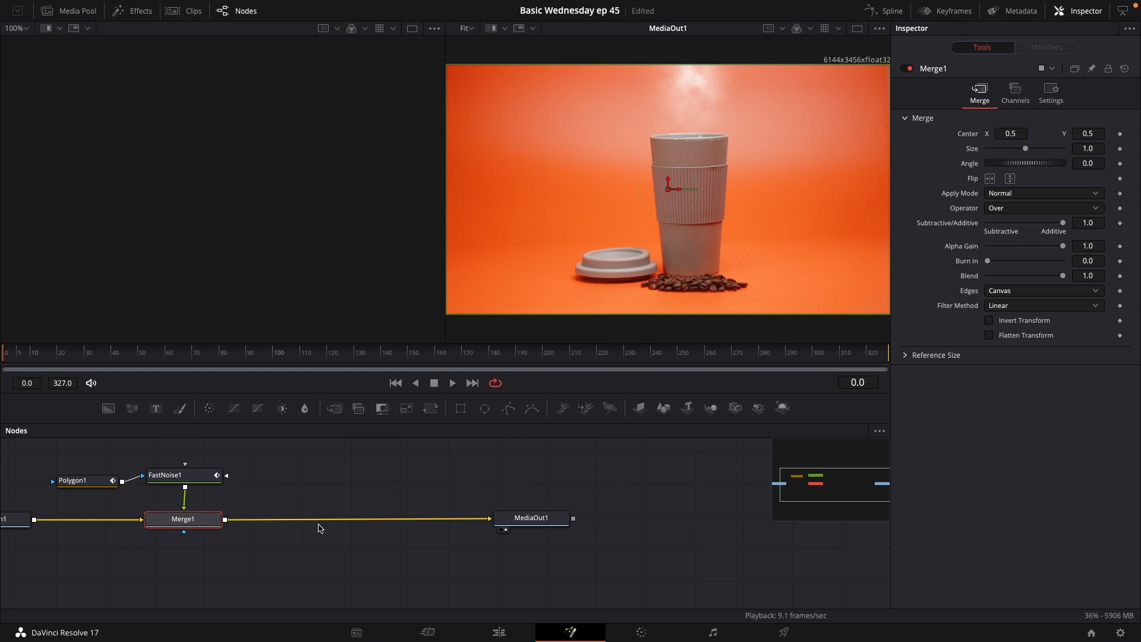
Return to the Edit page timeline after removing Transform1
{"action": "left_click", "coordinate": [498, 632]}
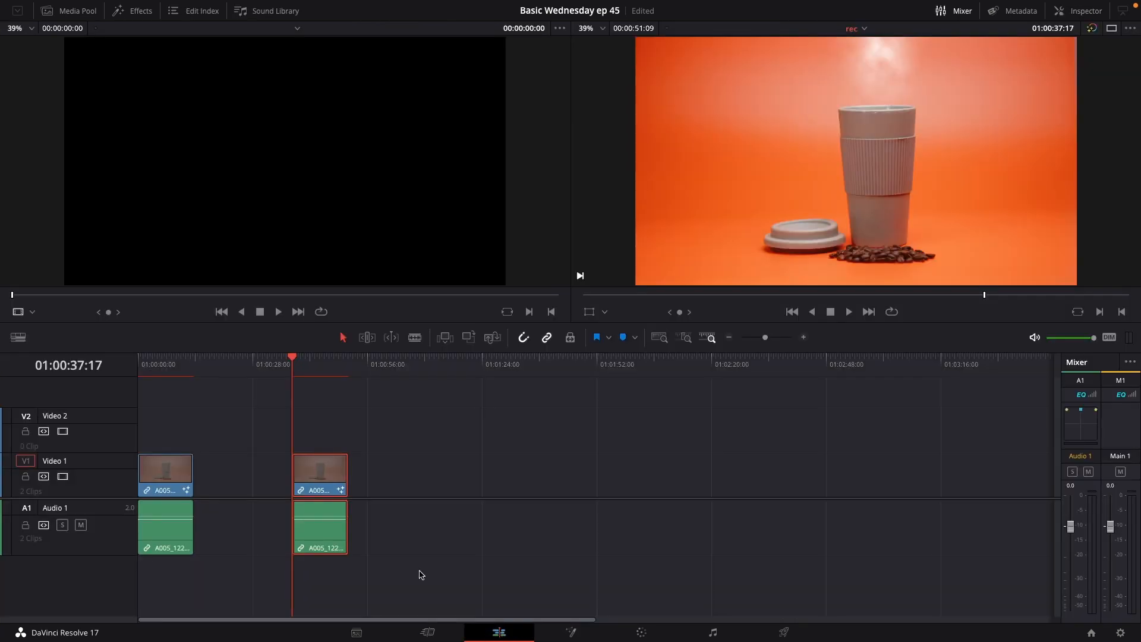
{"action": "mouse_move", "coordinate": [79, 28]}
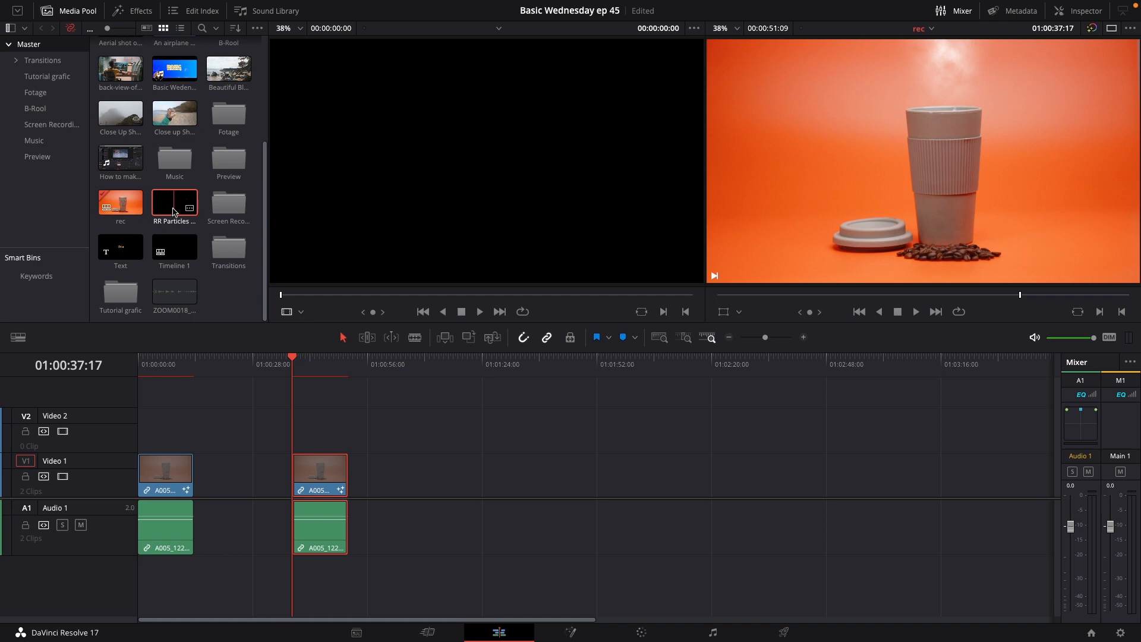
Place the RR Particles clip on Video 2 aligned above the coffee shot and blend it in Screen mode
{"action": "left_click_drag", "start_coordinate": [174, 202], "coordinate": [412, 429]}
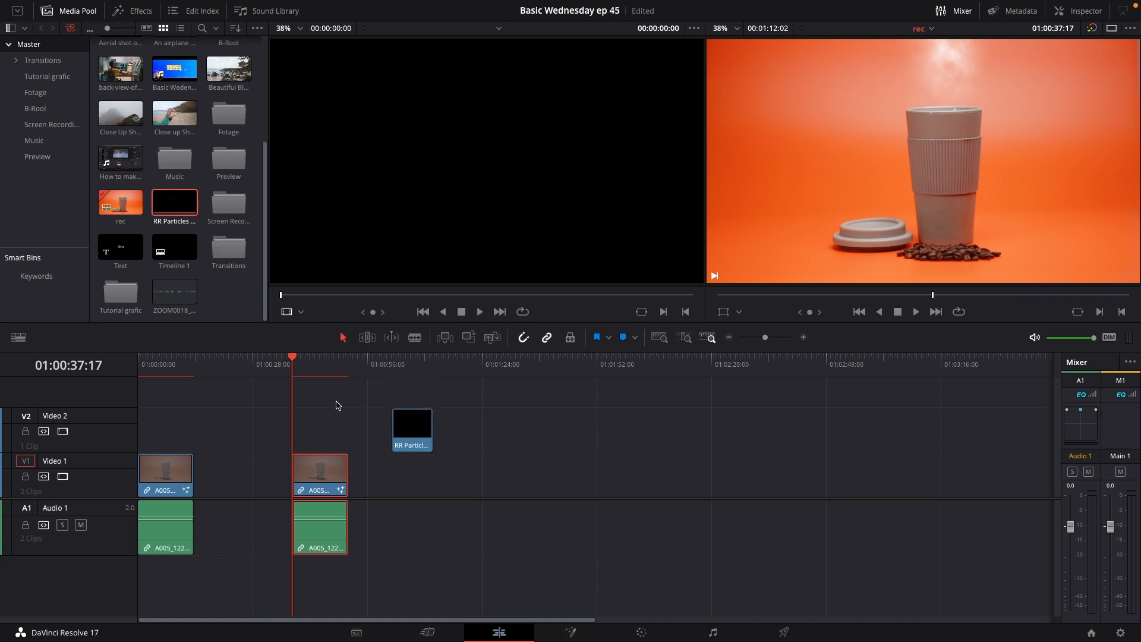
{"action": "left_click_drag", "start_coordinate": [411, 426], "coordinate": [346, 426]}
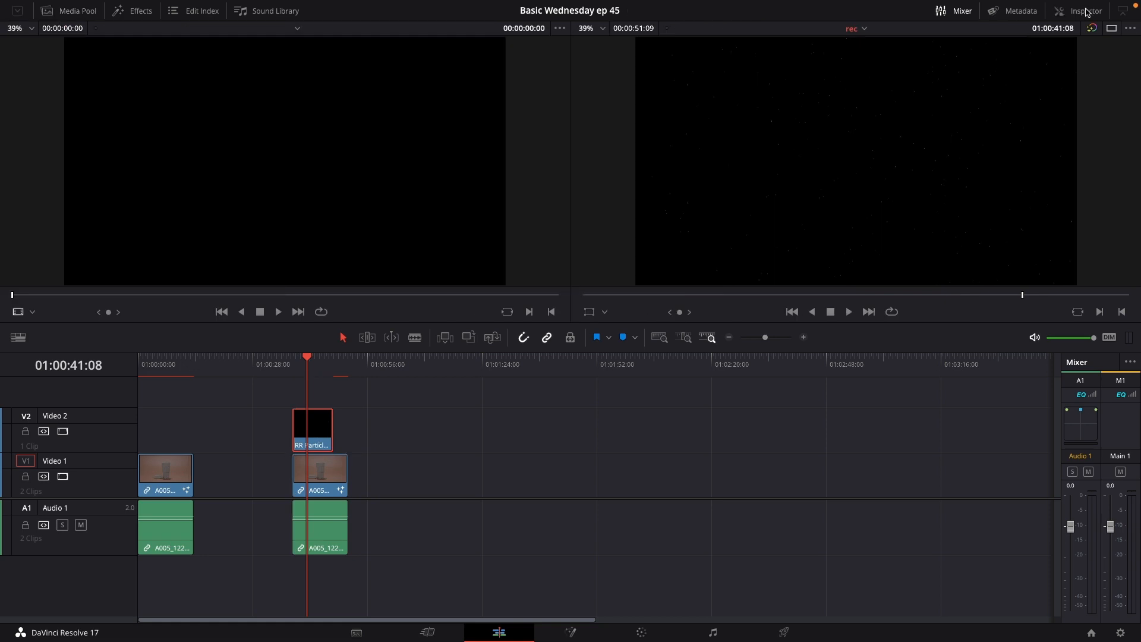
{"action": "left_click", "coordinate": [1084, 11]}
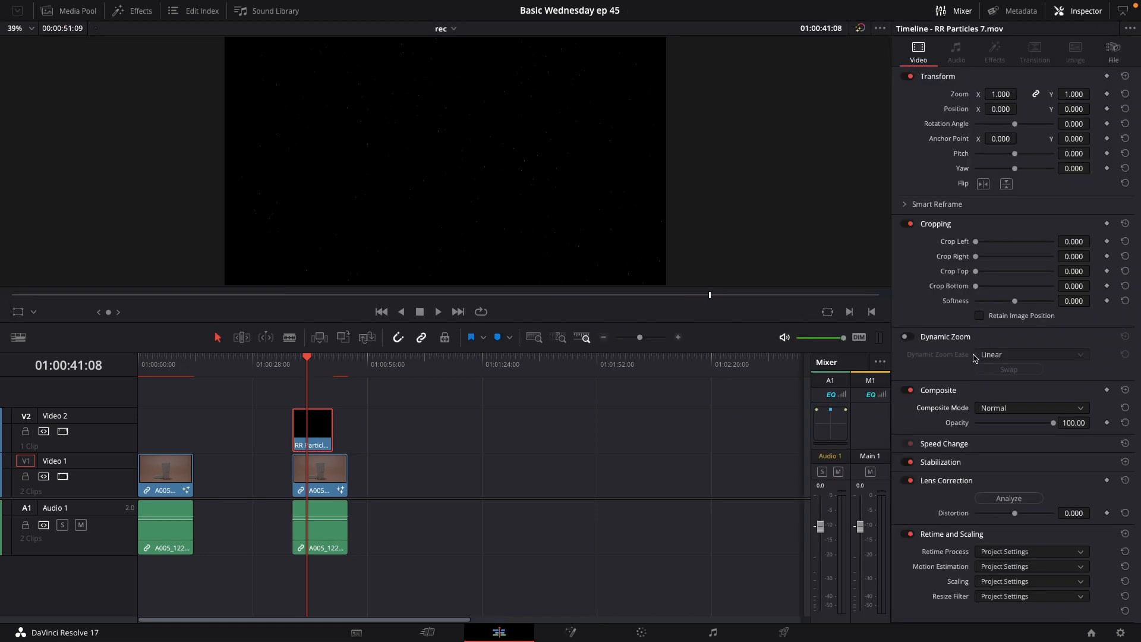
{"action": "left_click", "coordinate": [1029, 408]}
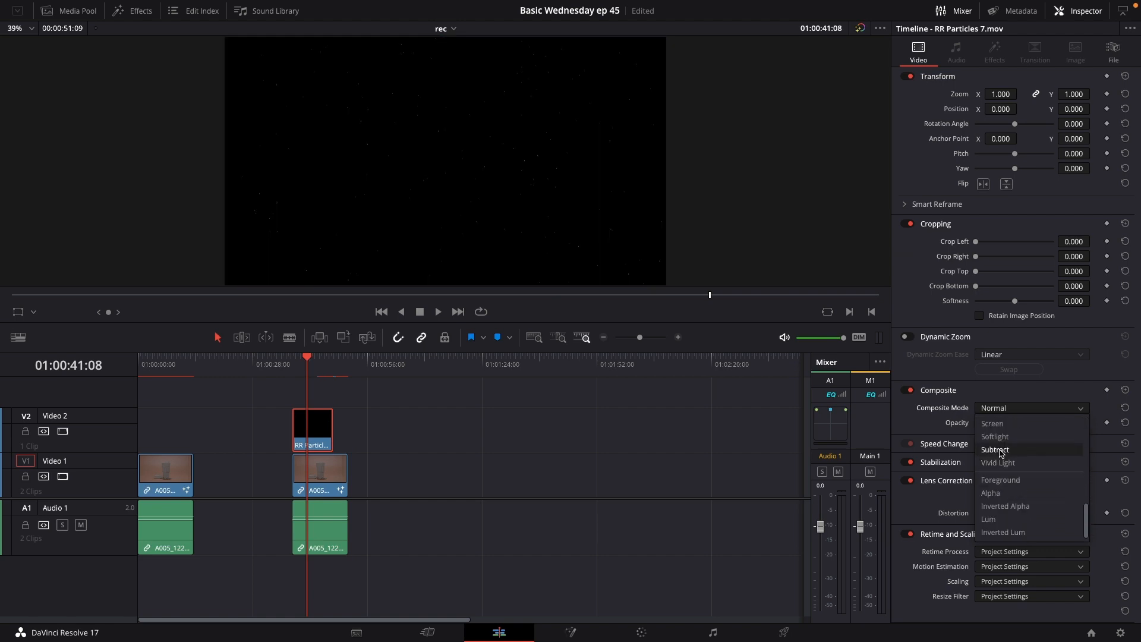
{"action": "left_click", "coordinate": [991, 424]}
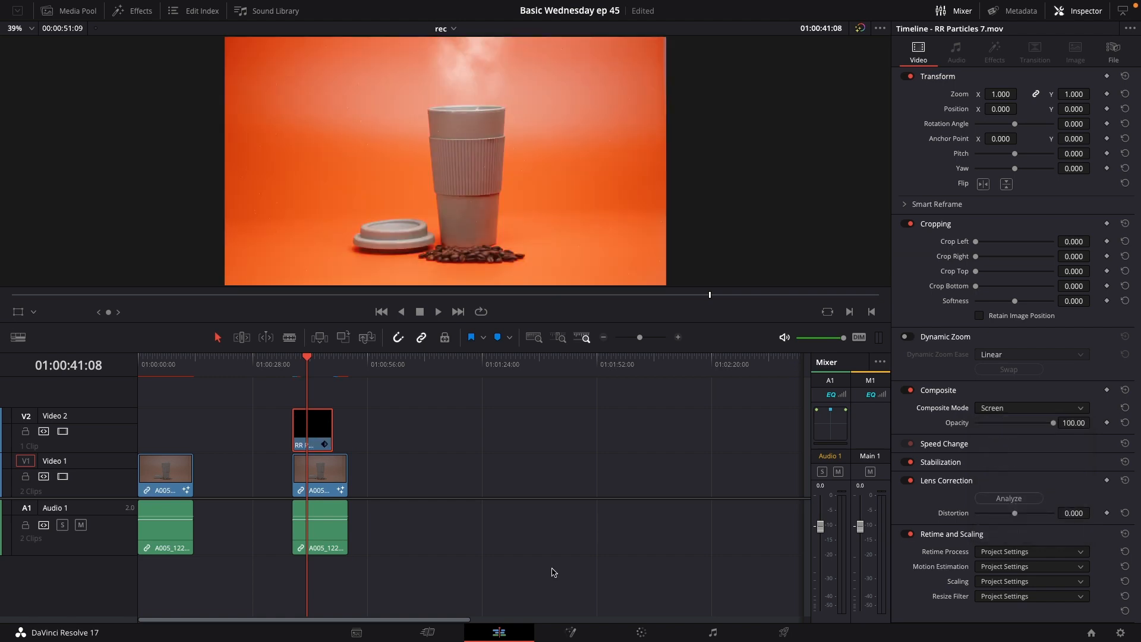
{"action": "left_click", "coordinate": [437, 312]}
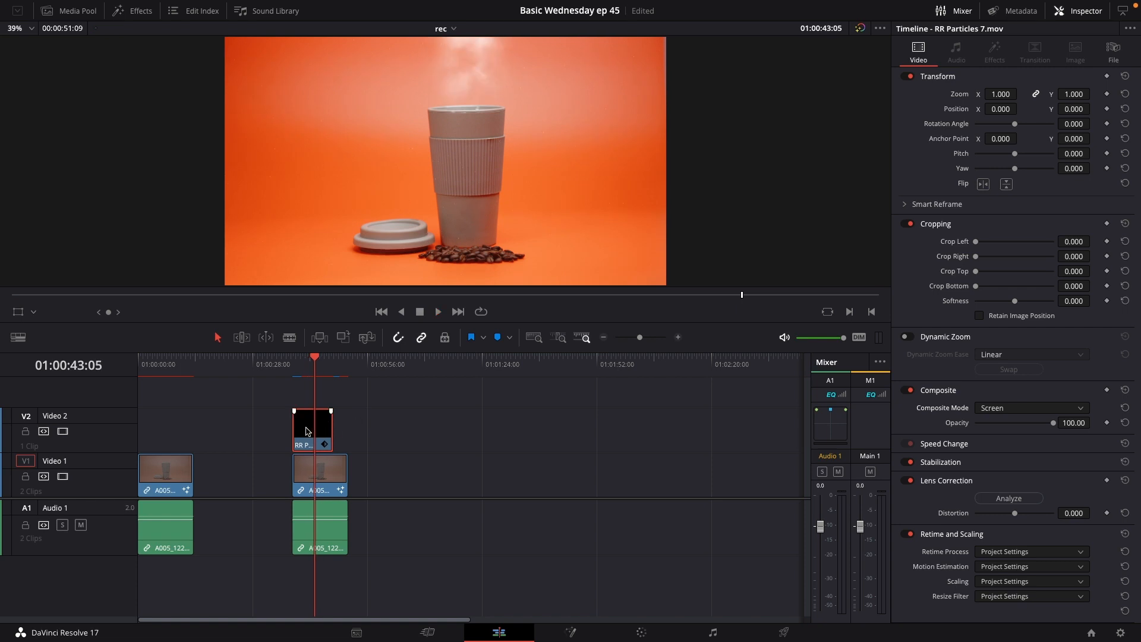
{"action": "left_click_drag", "start_coordinate": [313, 425], "coordinate": [364, 426]}
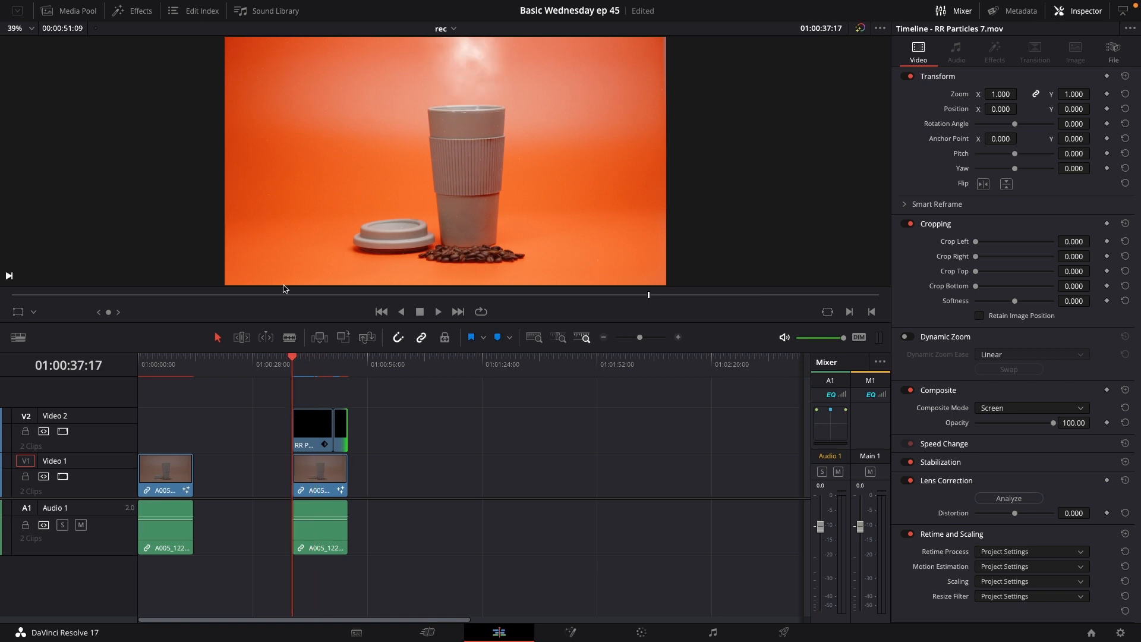
Show the Effects library with its Generators list
{"action": "left_click", "coordinate": [137, 11]}
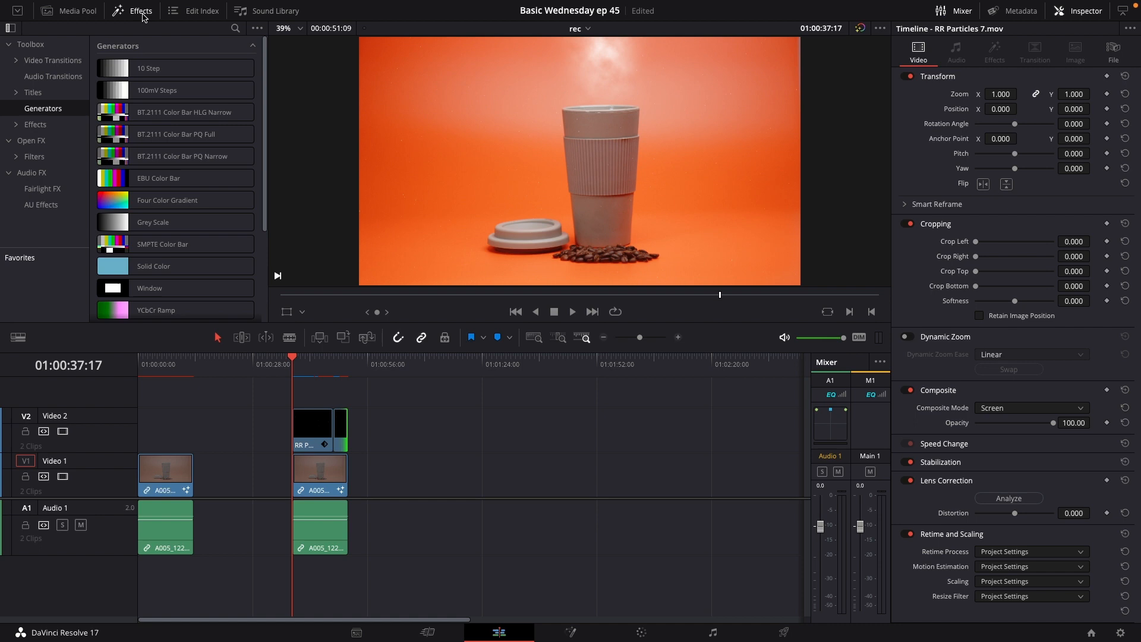
Place an Adjustment Clip above the particles and keyframe its Zoom and Position to push in on the cup
{"action": "left_click", "coordinate": [35, 125]}
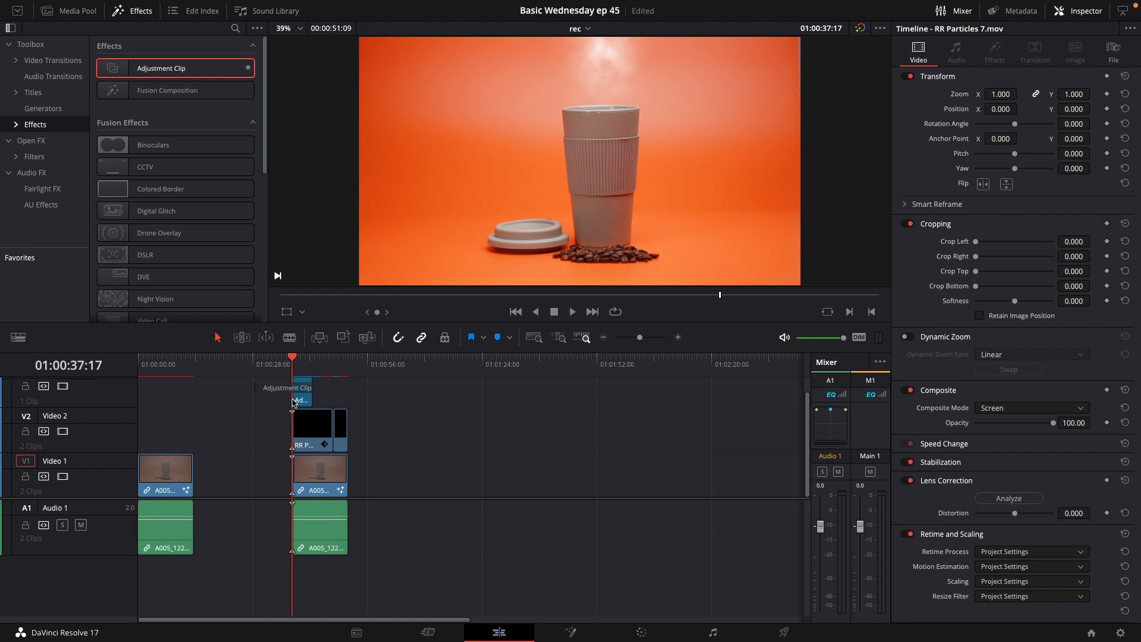
{"action": "left_click", "coordinate": [319, 393]}
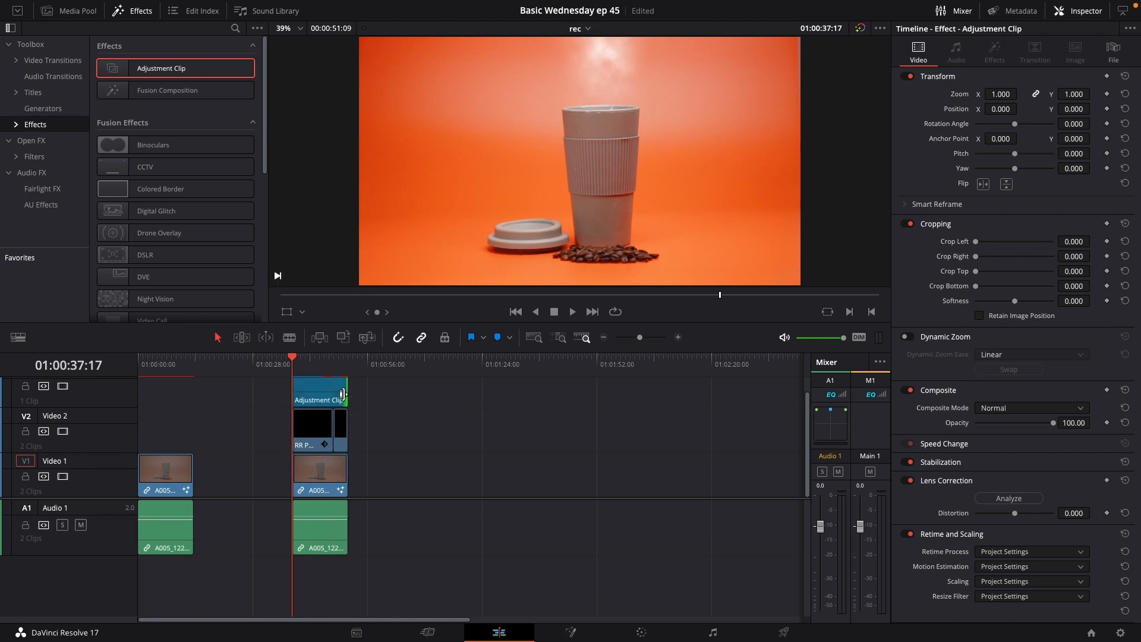
{"action": "left_click", "coordinate": [319, 391]}
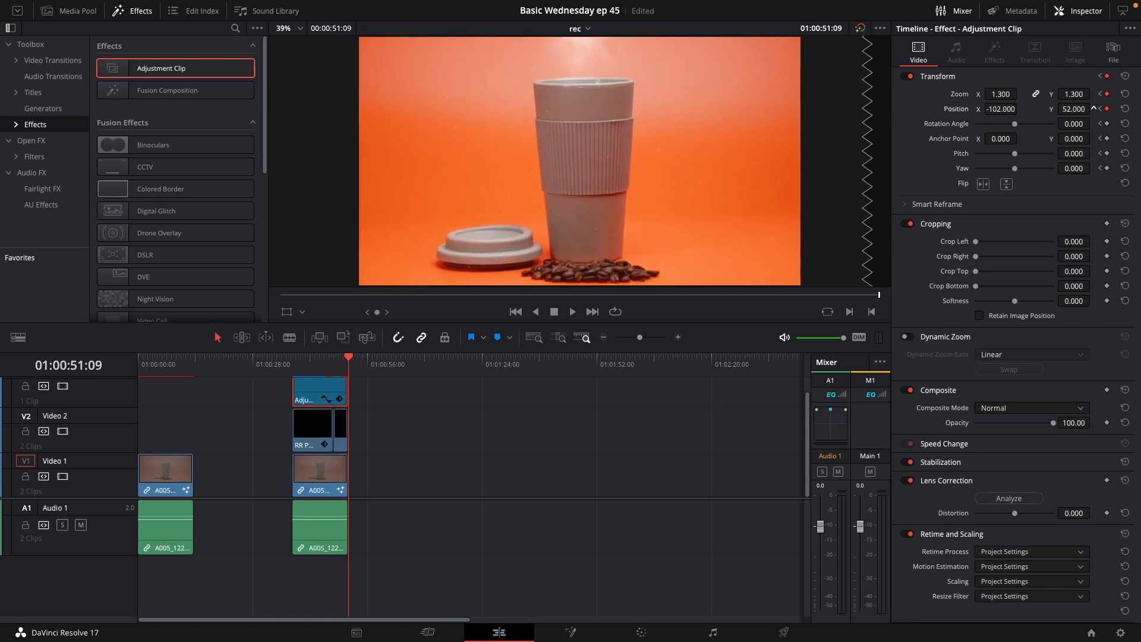
{"action": "left_click", "coordinate": [1098, 105]}
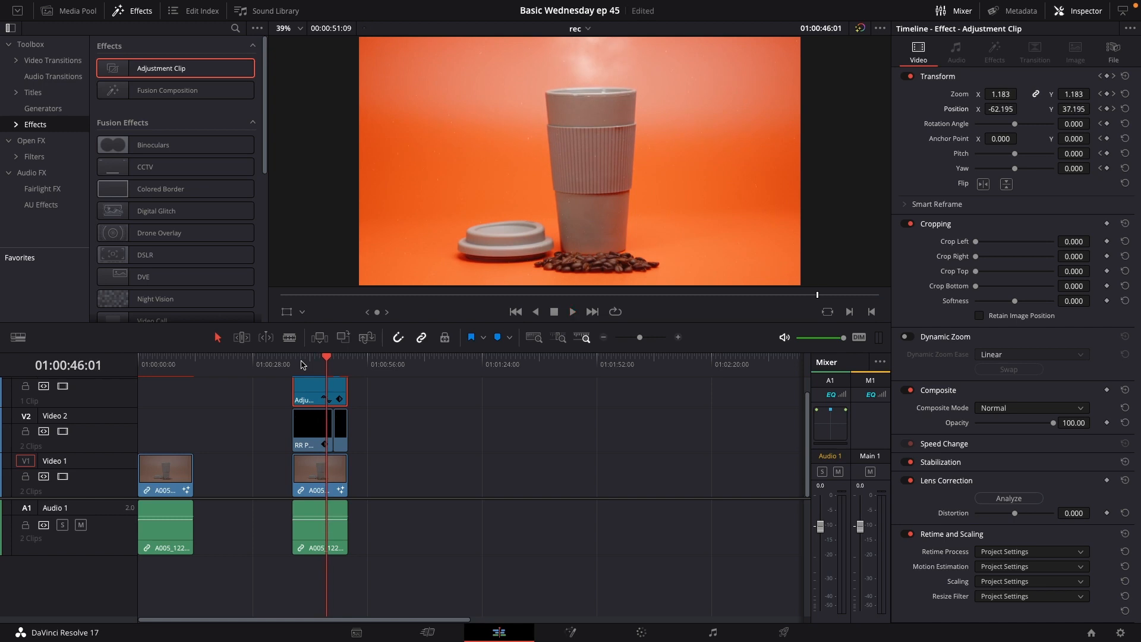
Move the Adjustment Clip down to Video 2 so the particles sit on top unzoomed, then play back
{"action": "left_click", "coordinate": [309, 430]}
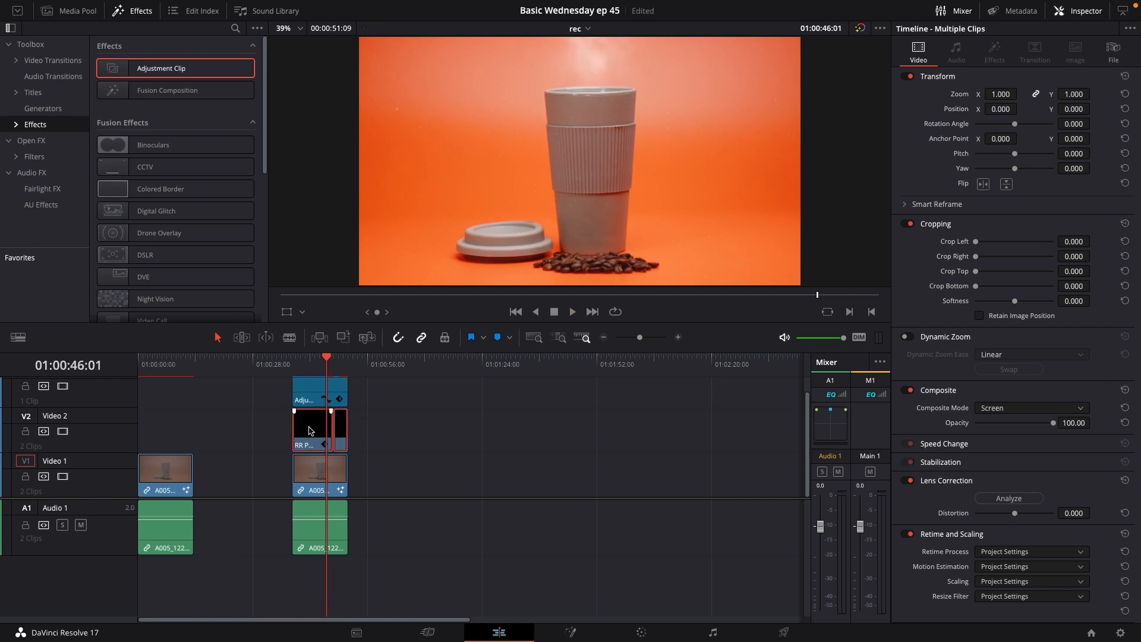
{"action": "left_click", "coordinate": [309, 429]}
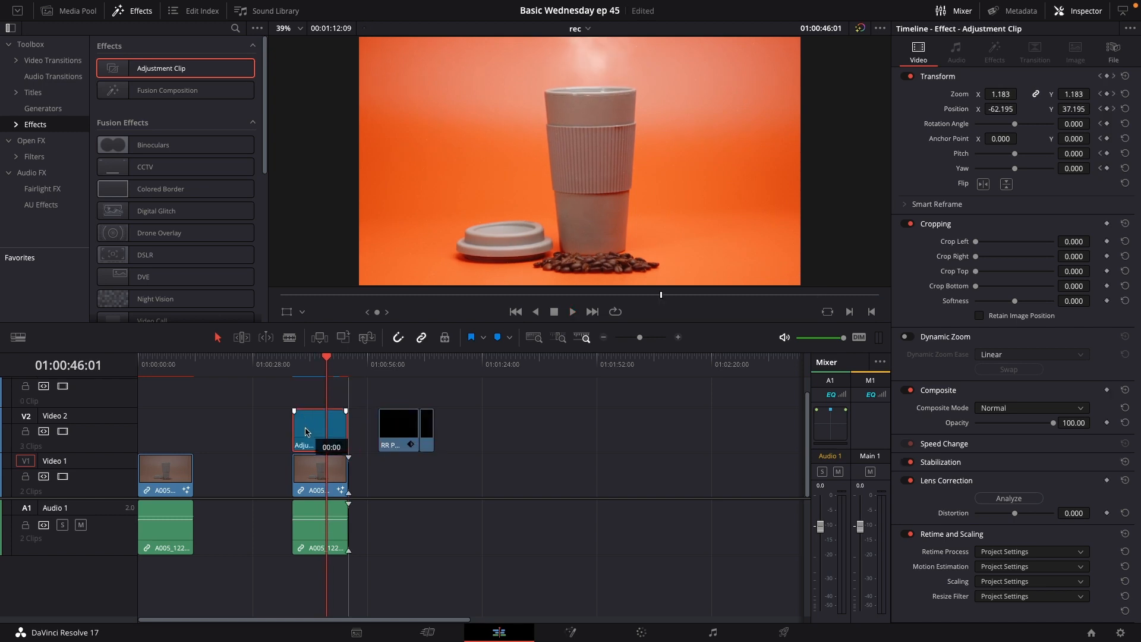
{"action": "left_click_drag", "start_coordinate": [399, 429], "coordinate": [398, 398]}
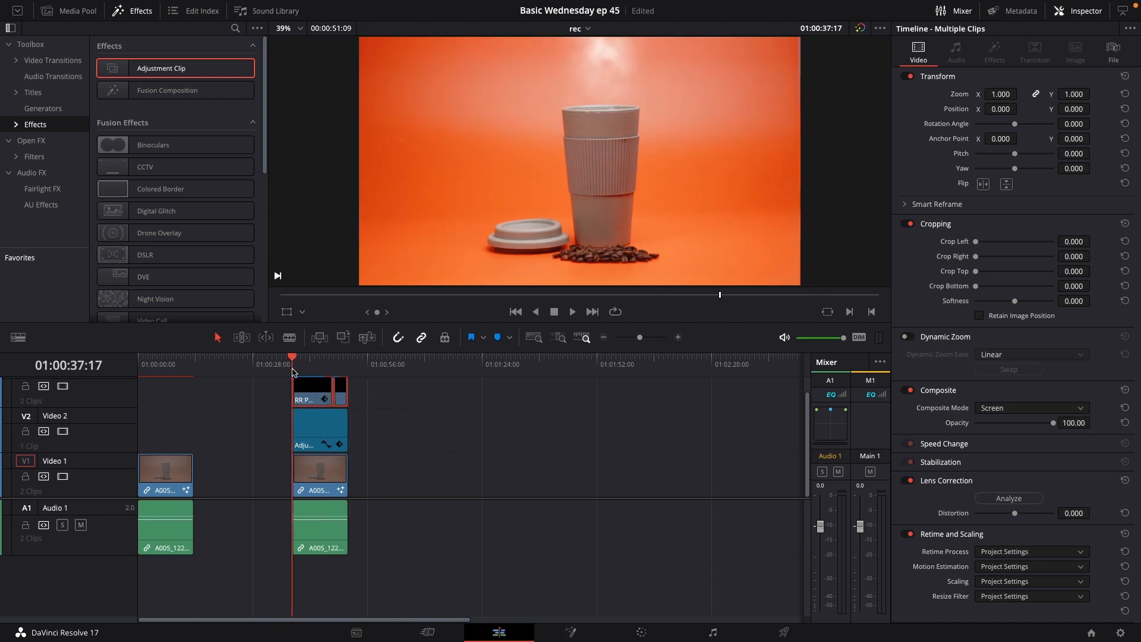
{"action": "left_click", "coordinate": [572, 311]}
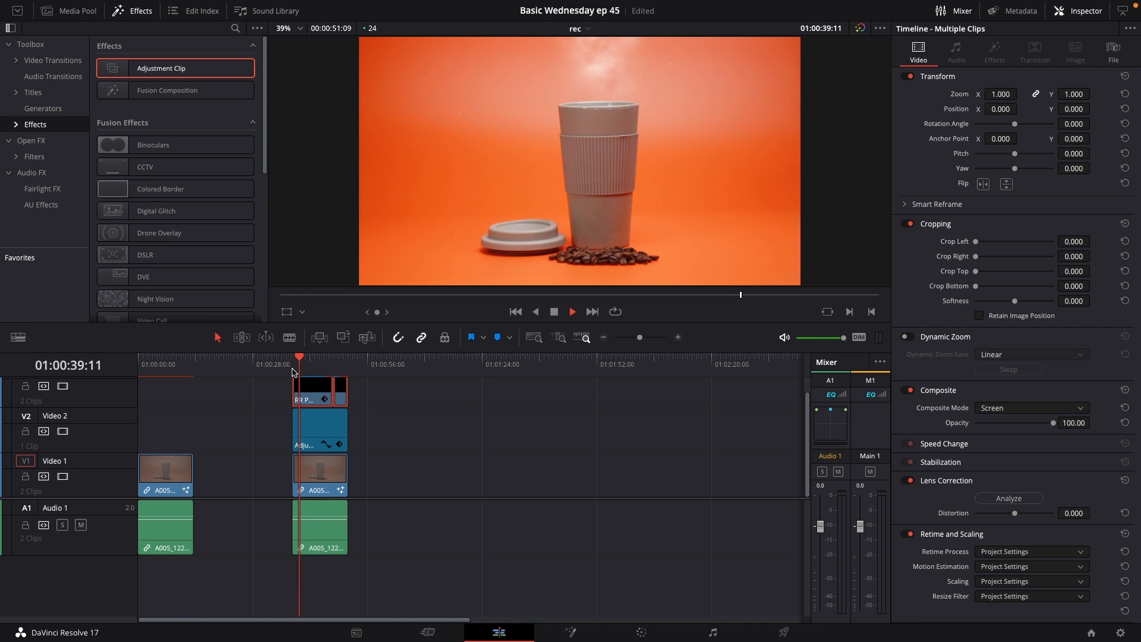